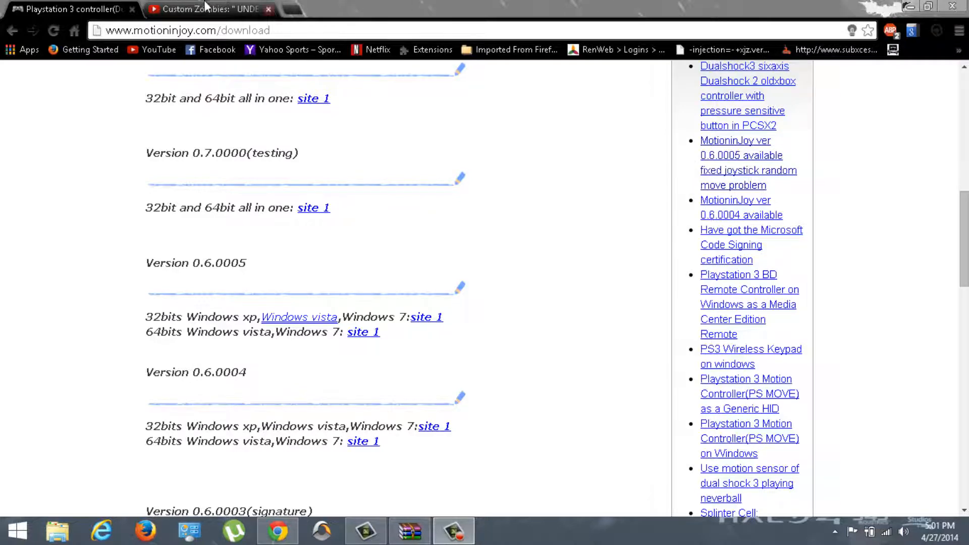
- Back on the Custom Zombies video, expand the viewer's 6-reply controller question thread
click(204, 9)
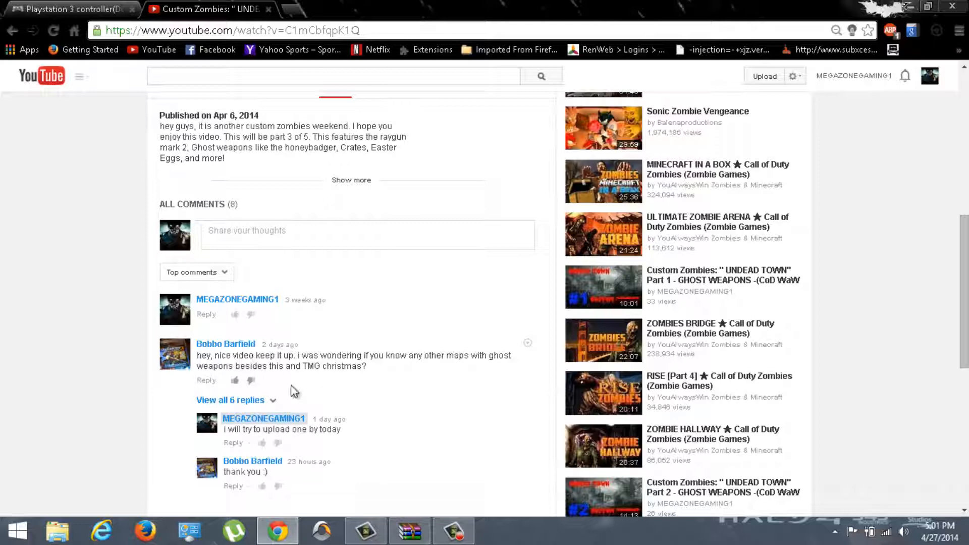
scroll(down, 3)
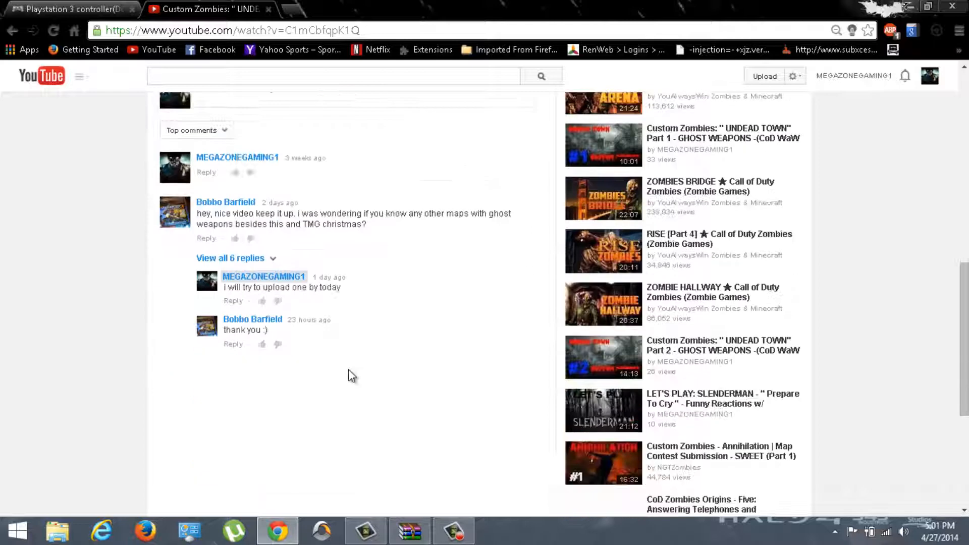
click(230, 258)
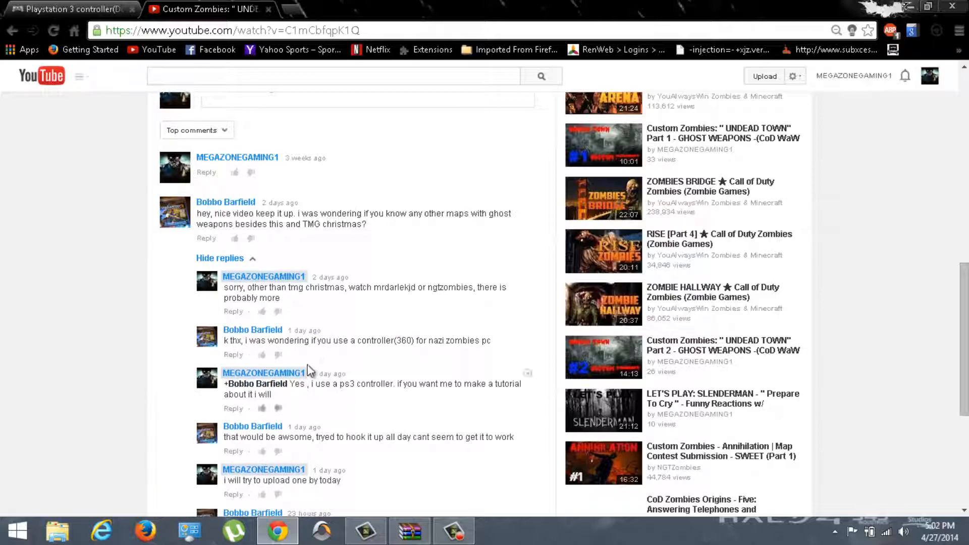
scroll(down, 3)
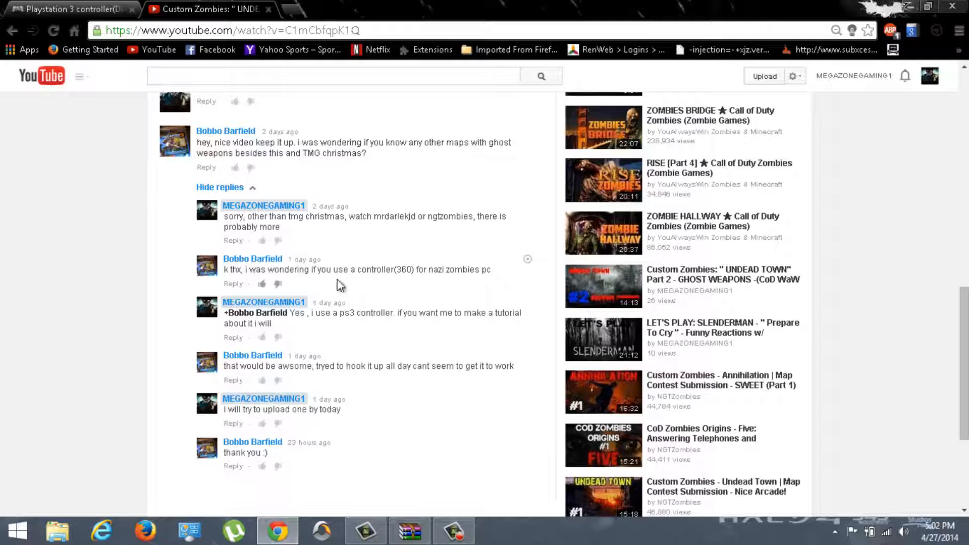
mouse_move(384, 291)
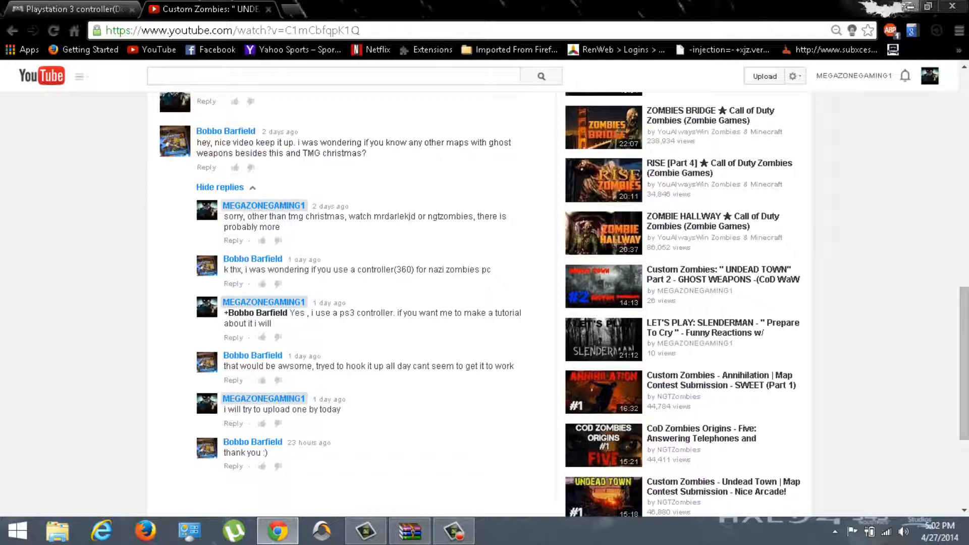
mouse_move(288, 6)
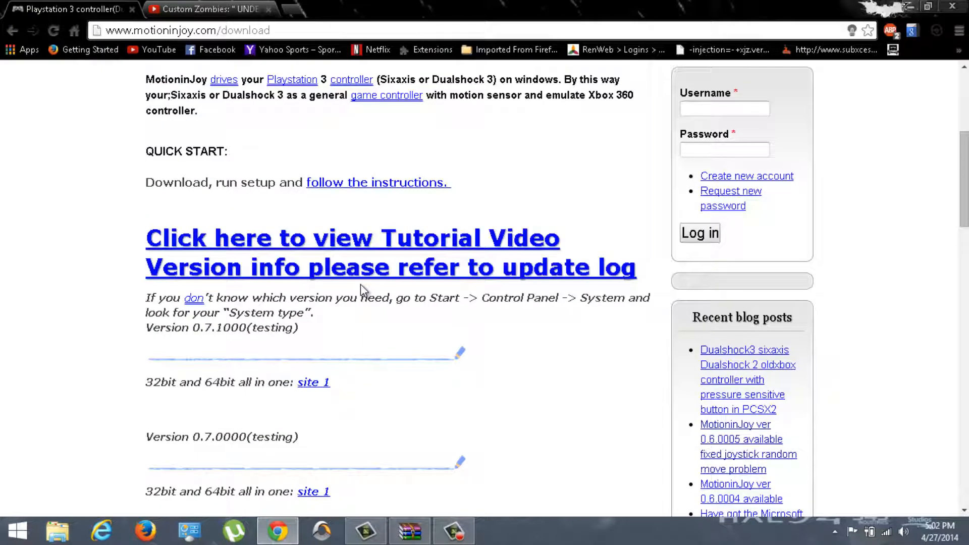
mouse_move(554, 340)
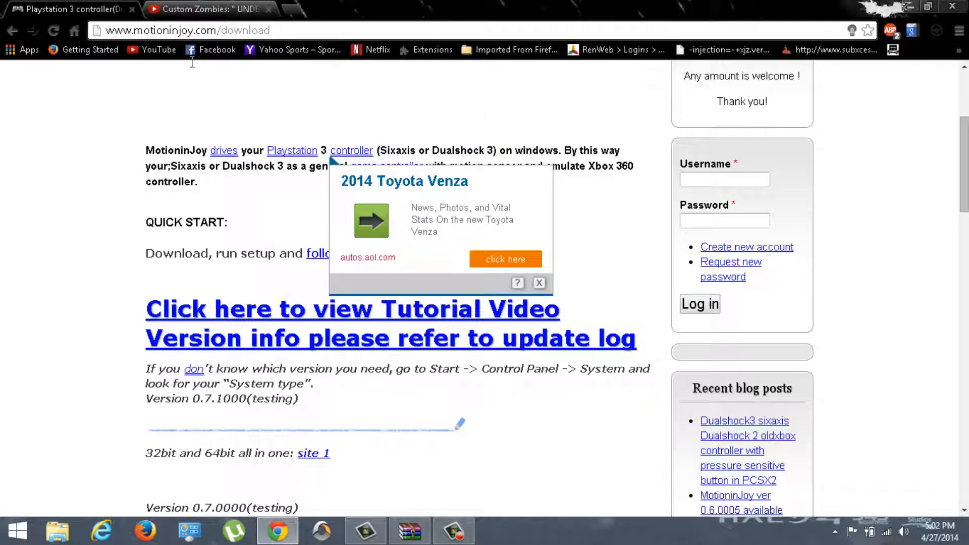
- Dismiss the car ad popup and scroll to the Version 0.7.0000 download entries
click(539, 284)
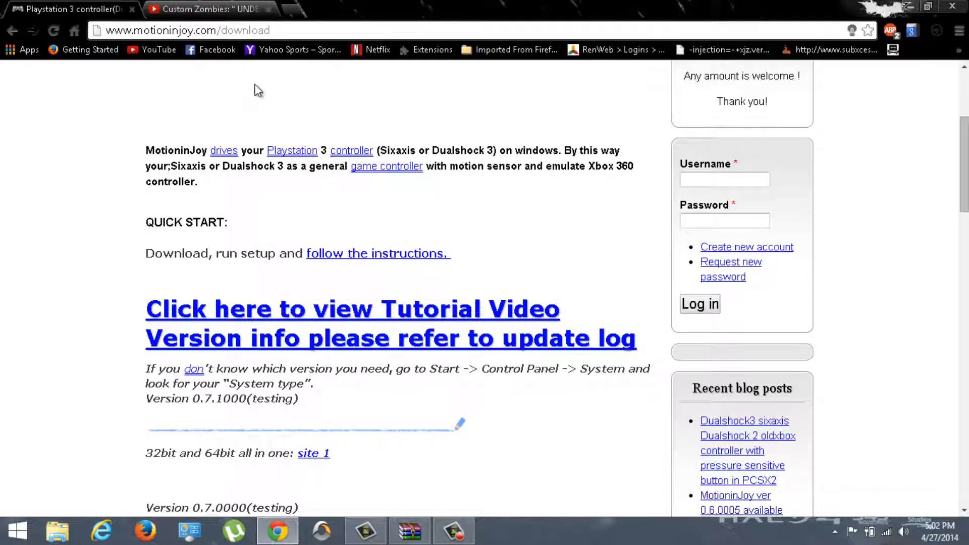
mouse_move(516, 245)
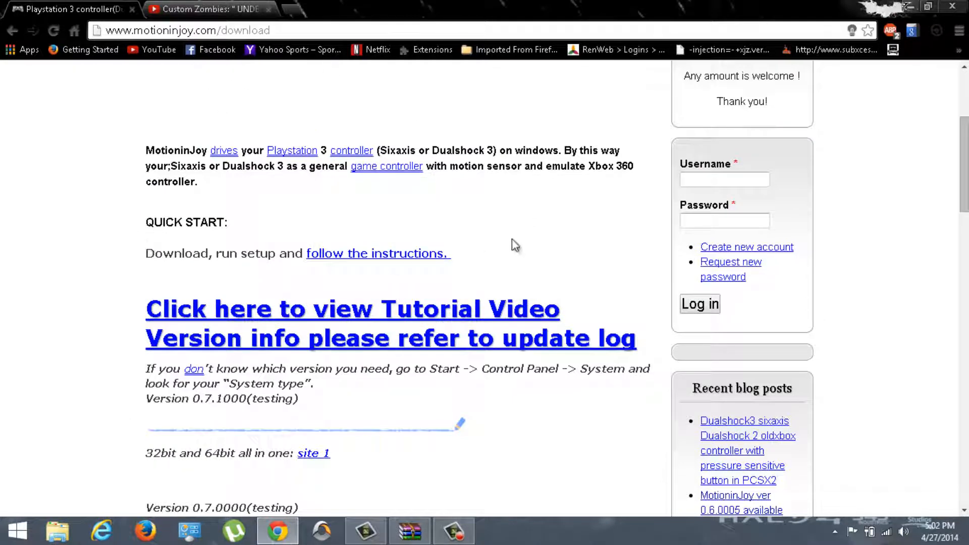
scroll(down, 3)
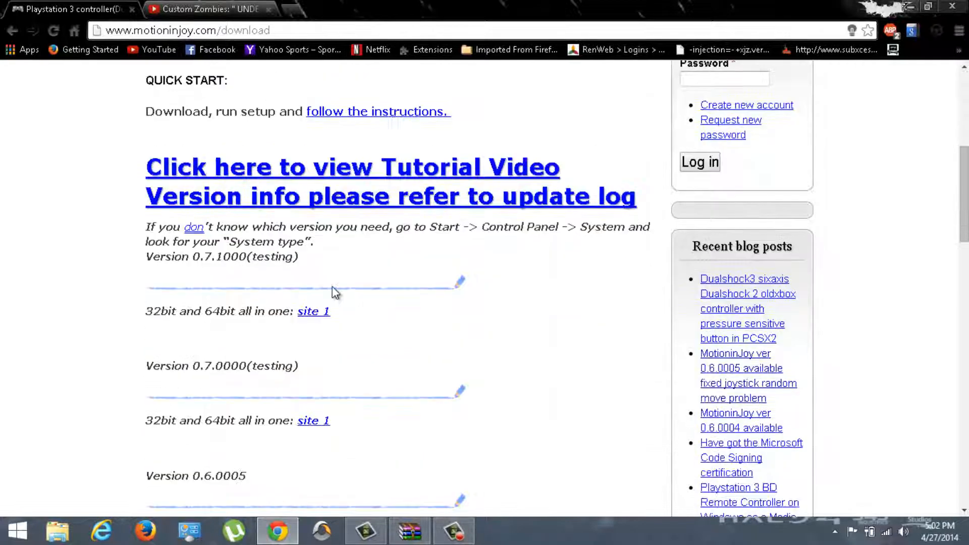
mouse_move(287, 227)
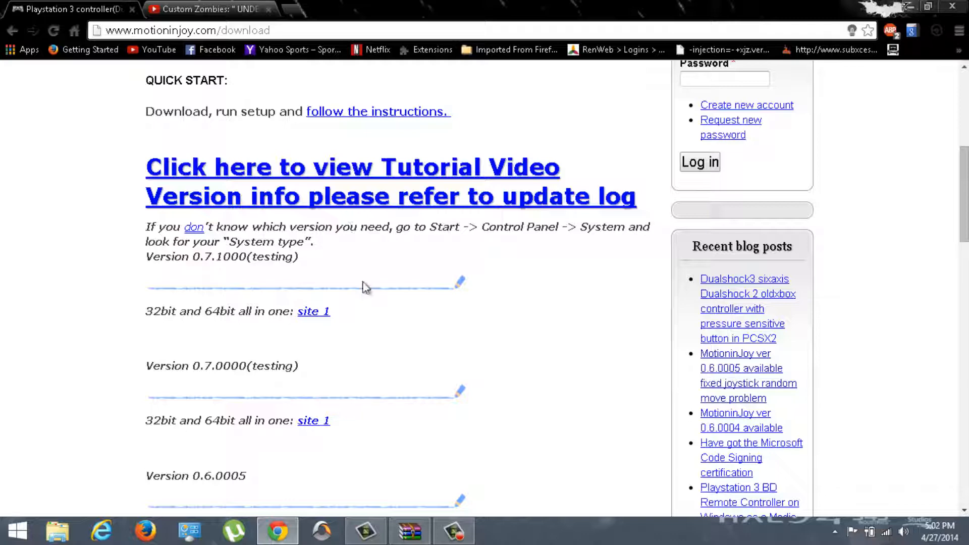
scroll(down, 3)
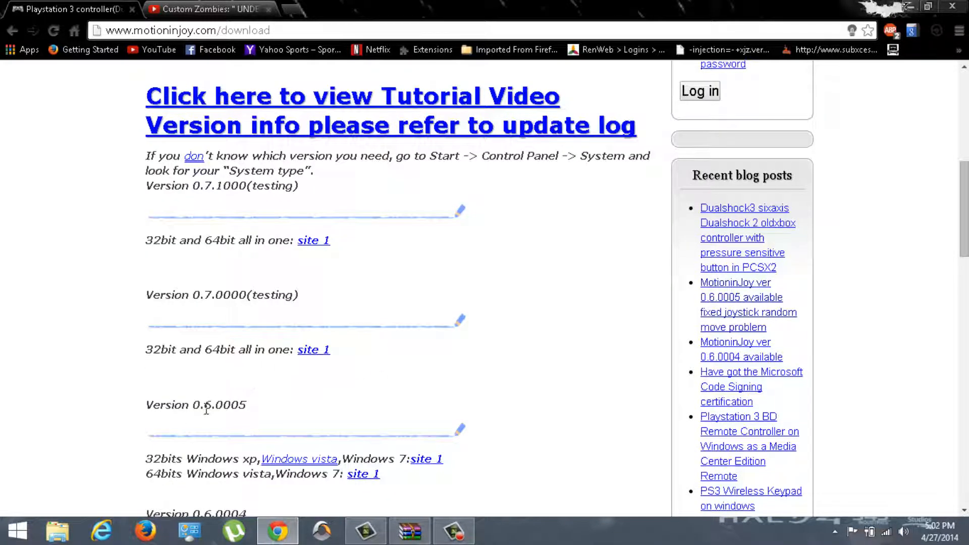
mouse_move(216, 425)
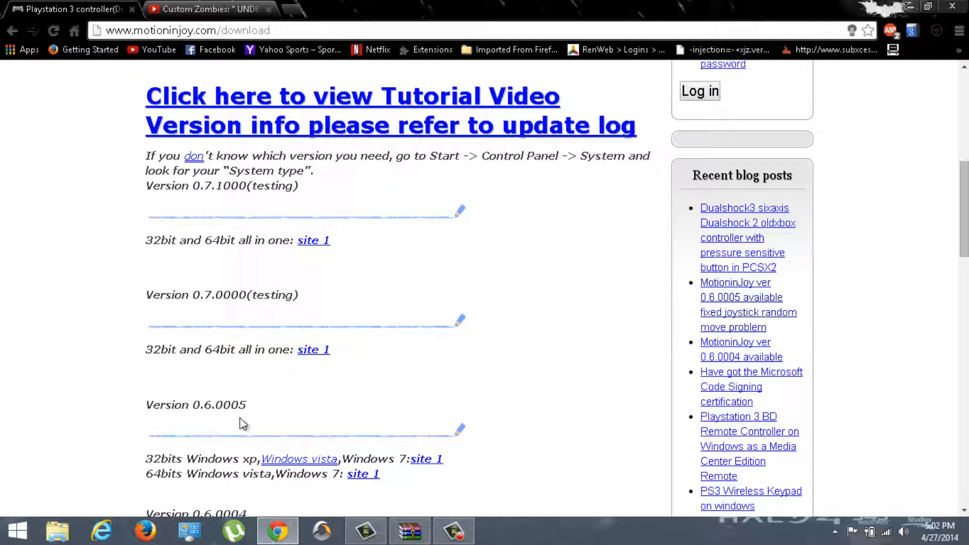
mouse_move(178, 265)
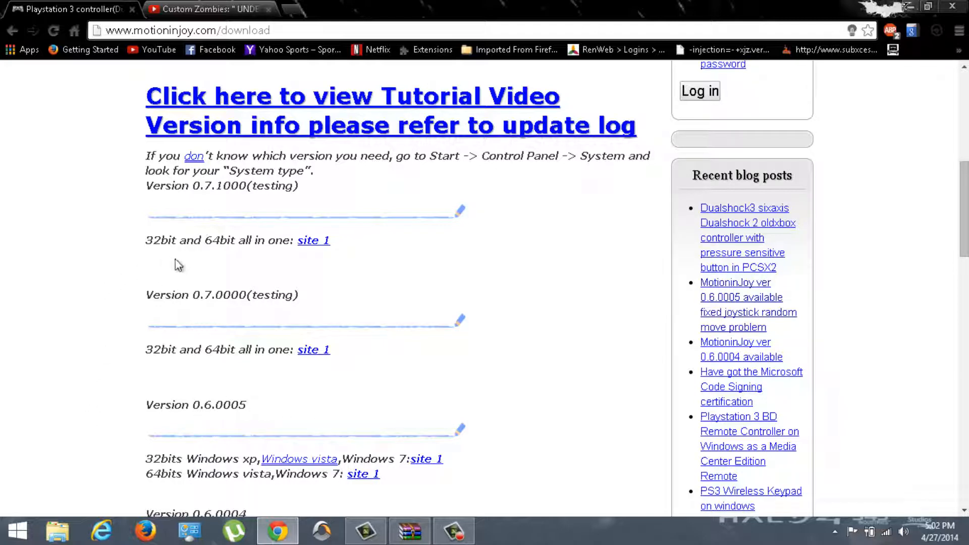
mouse_move(221, 312)
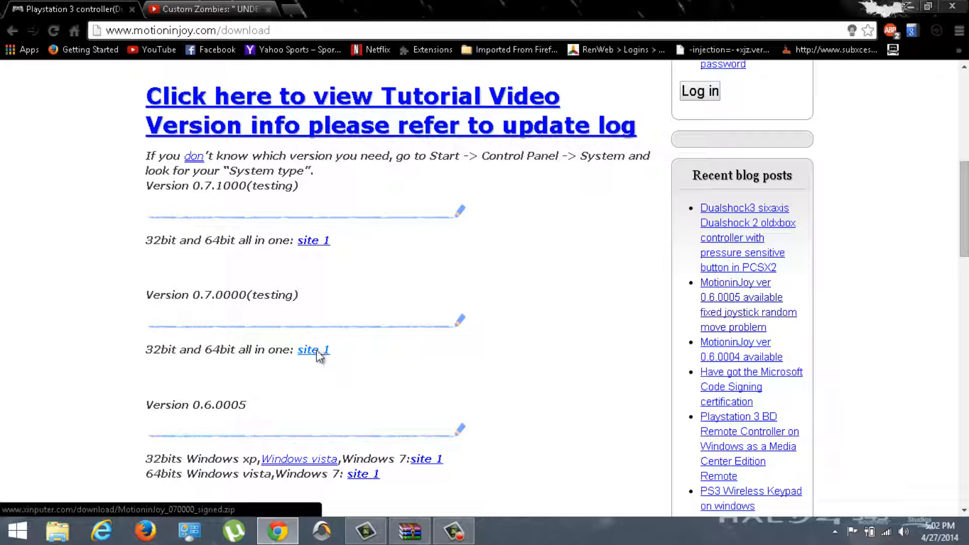
- Download the Version 0.7.0000 package from 'site 1', set to open when done
click(313, 349)
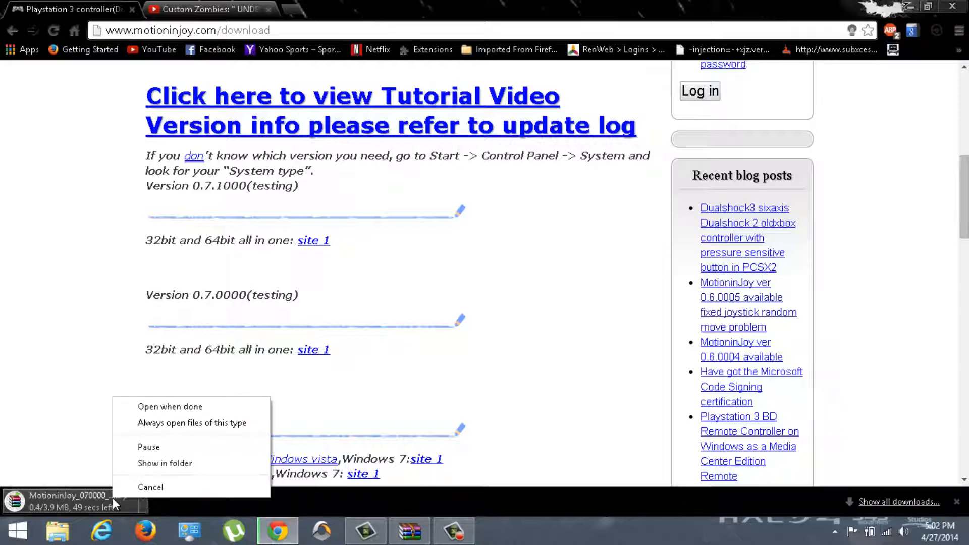
click(150, 487)
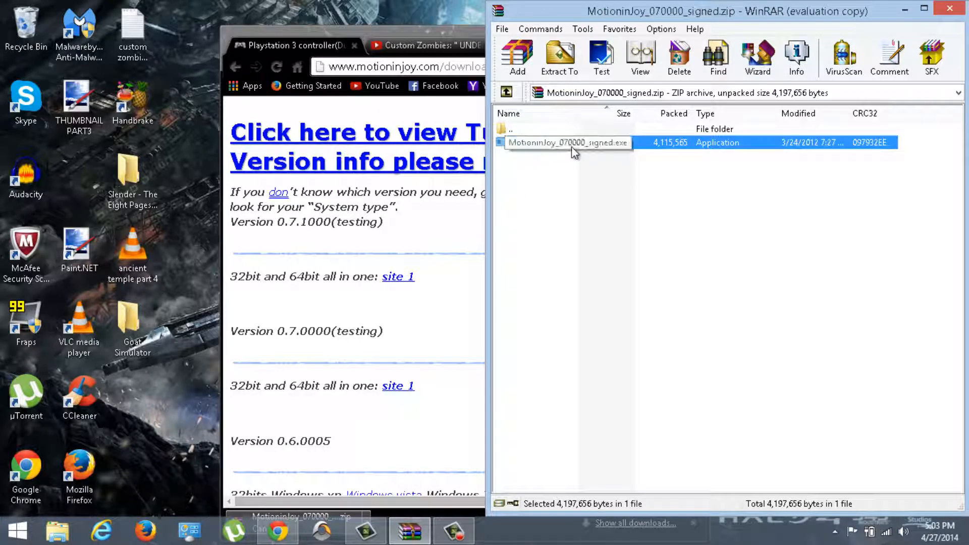
- Extract MotioninJoy_070000_signed.exe onto the desktop and minimize WinRAR
click(558, 55)
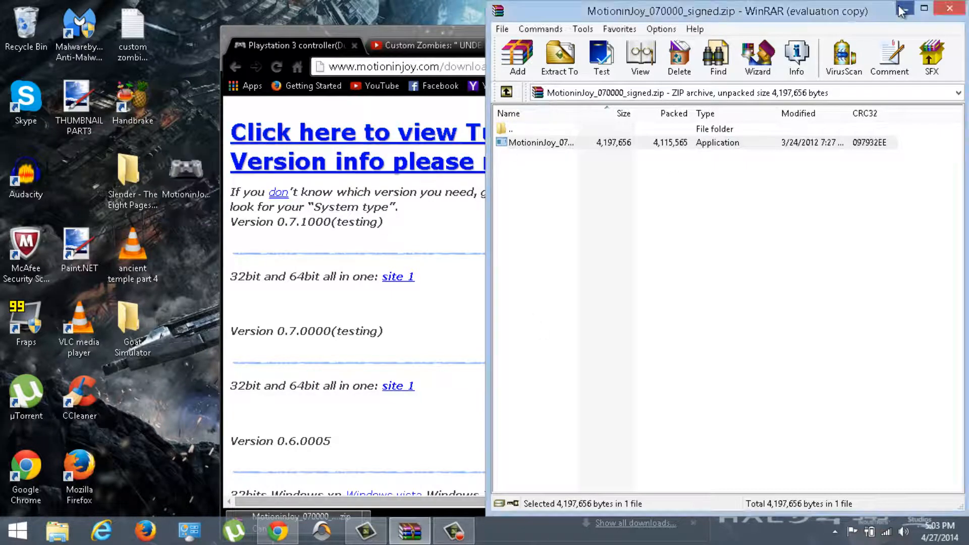
click(950, 9)
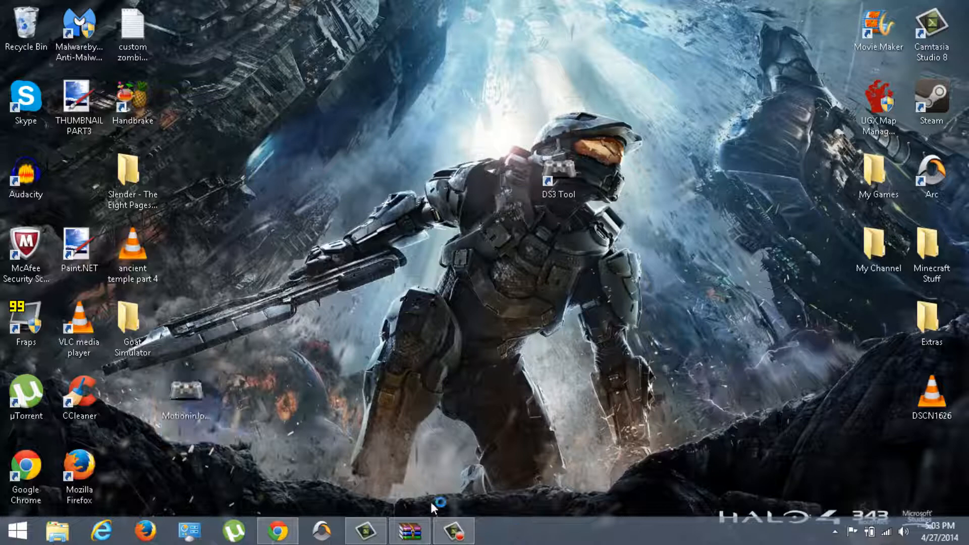
- Run the MotioninJoy installer, cancel at the folder step, and move the DS3 Tool icon up-left
double_click(187, 387)
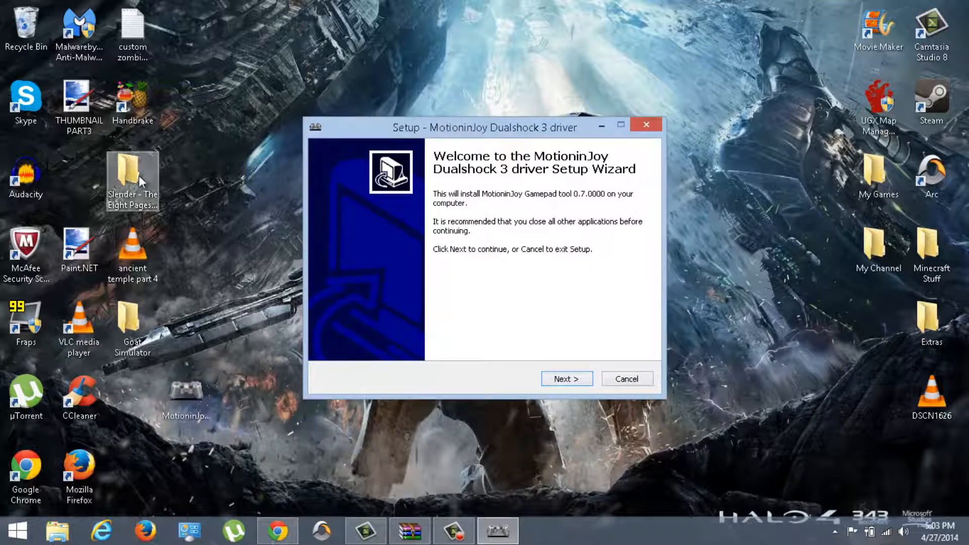
click(565, 378)
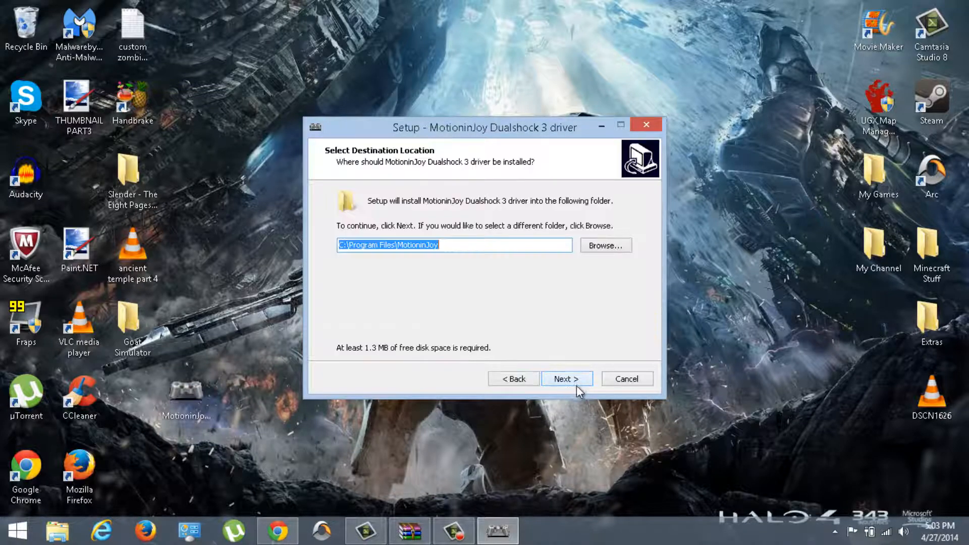
mouse_move(834, 194)
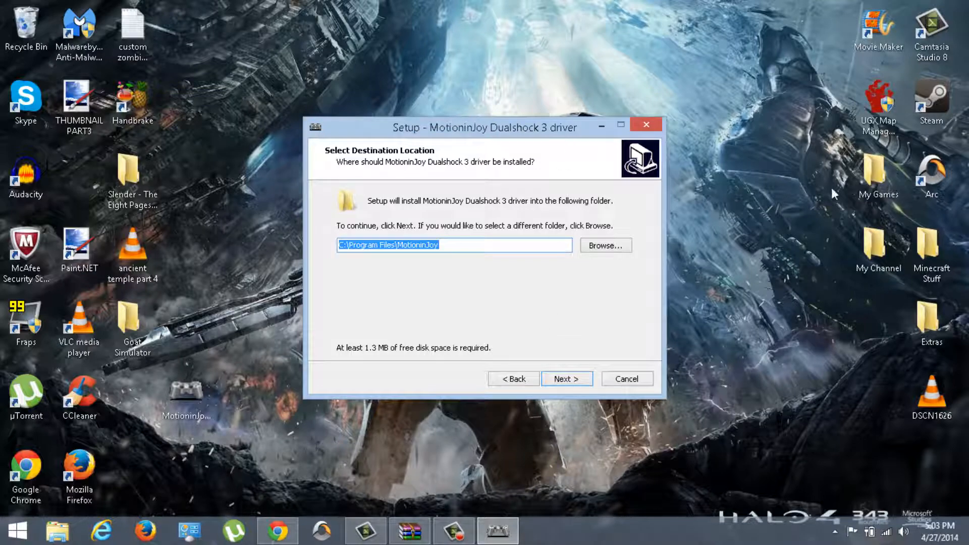
click(626, 378)
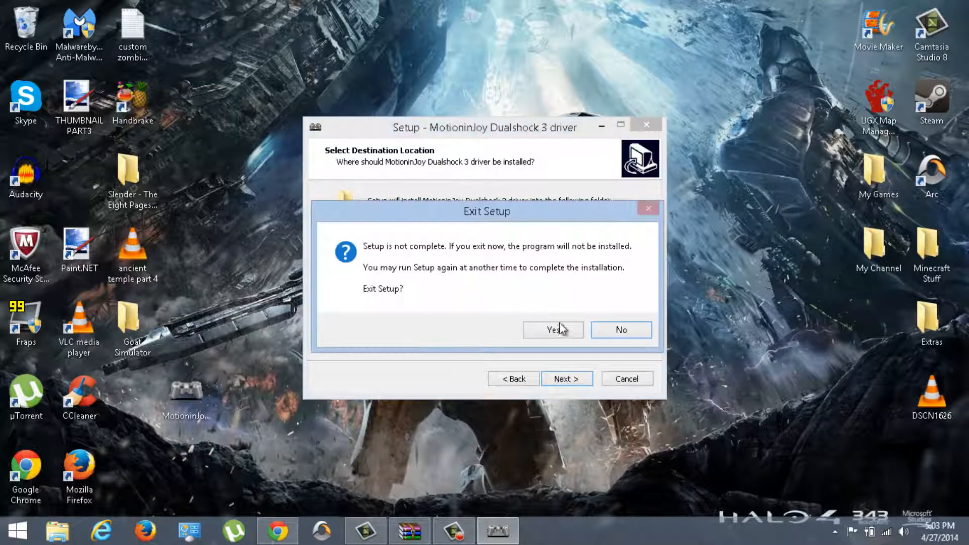
click(553, 330)
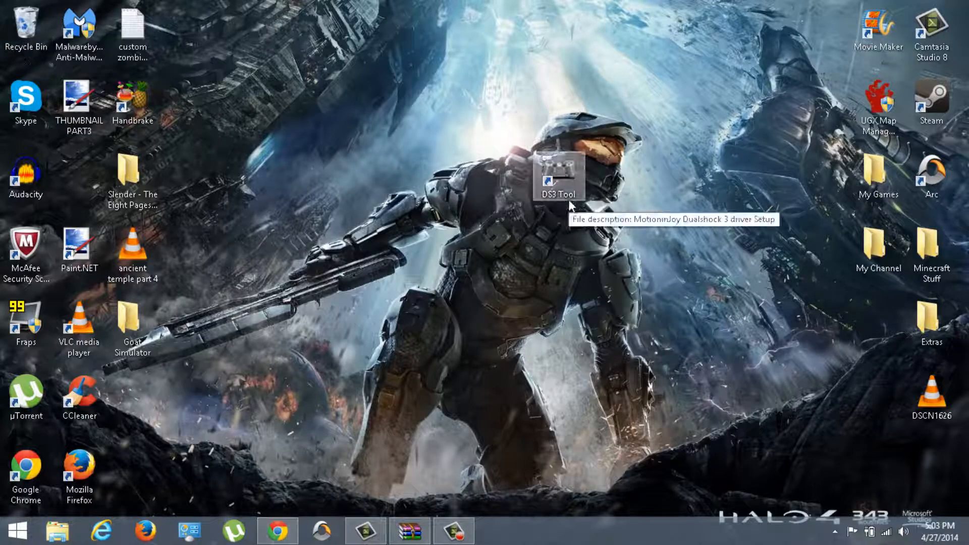
drag(556, 176, 346, 102)
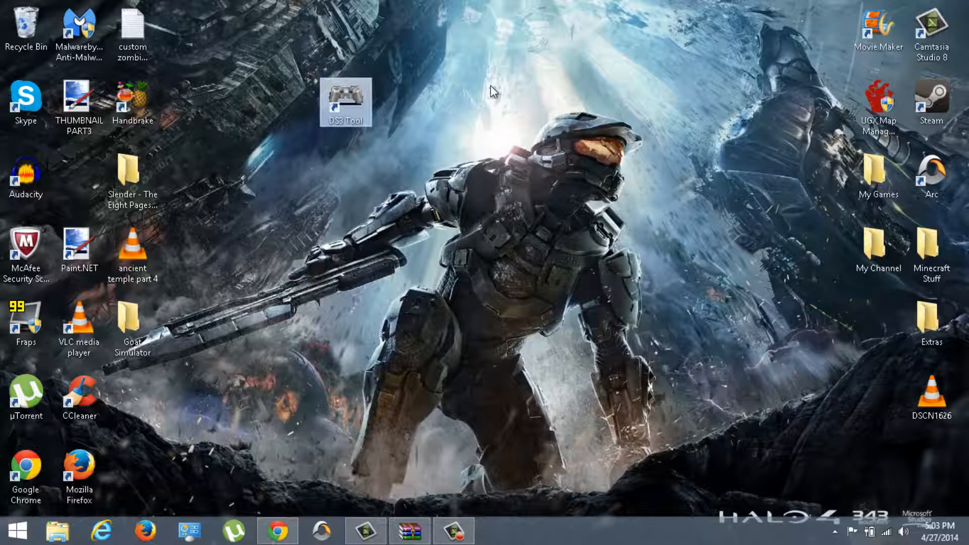
- Launch DS3 Tool from its desktop shortcut, showing the Dualshock 3 over USB
double_click(345, 102)
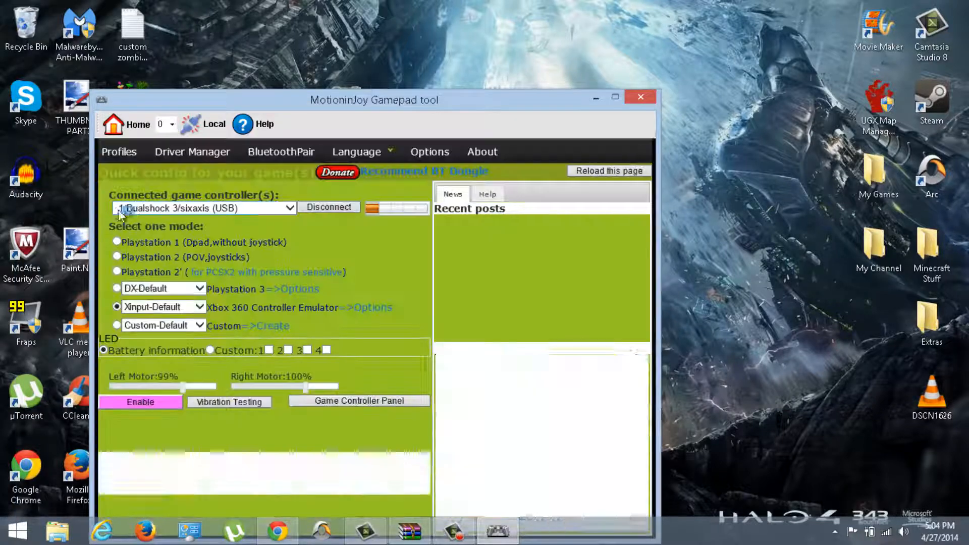
click(192, 152)
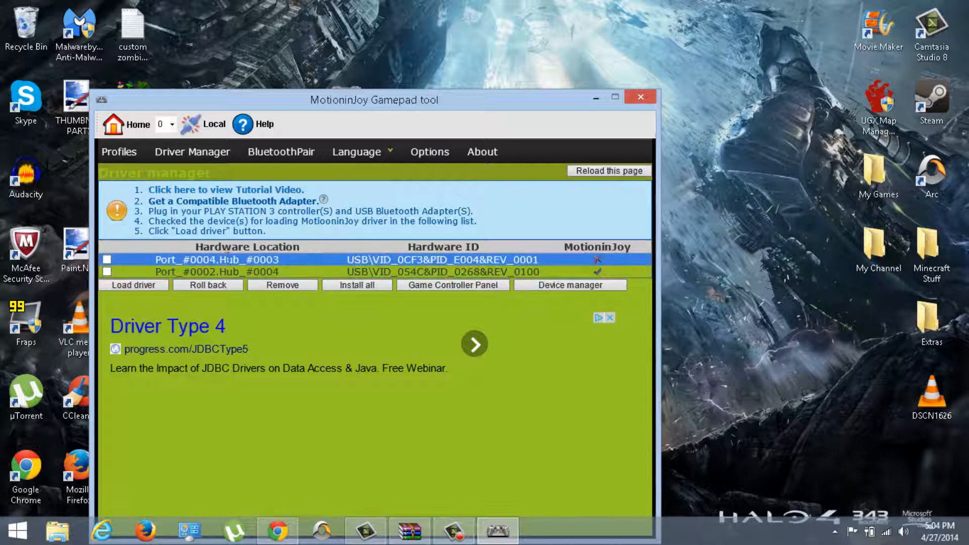
click(107, 271)
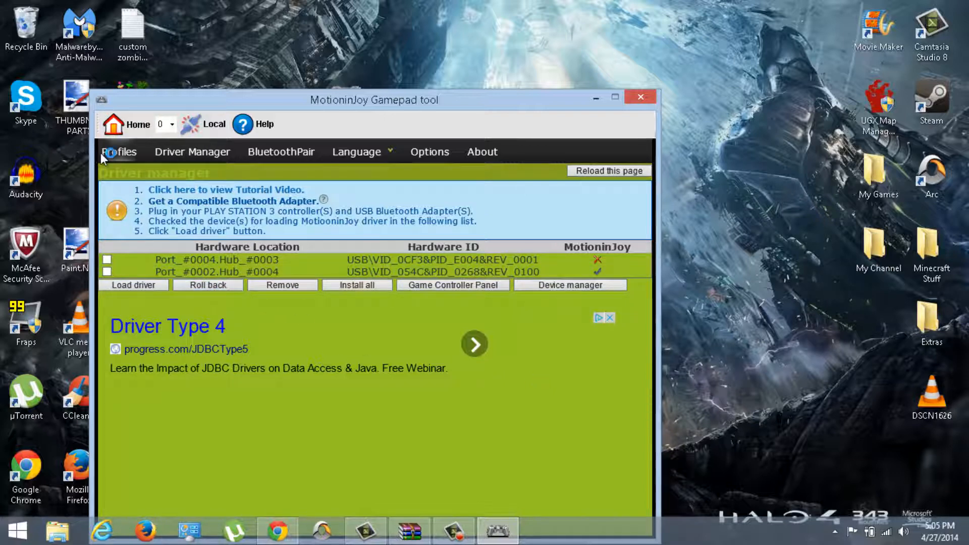
- Open the Profiles page and run Vibration Testing on the Dualshock 3
click(118, 151)
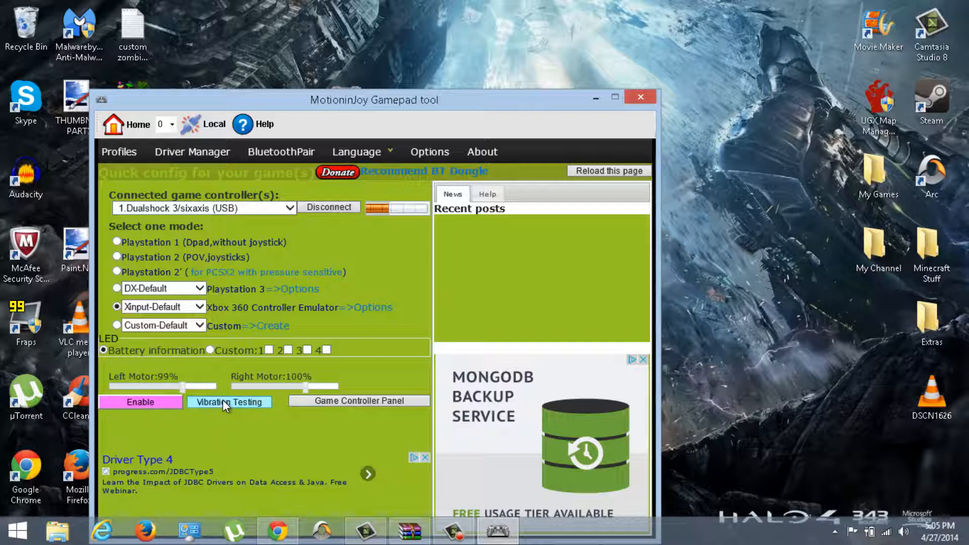
mouse_move(364, 353)
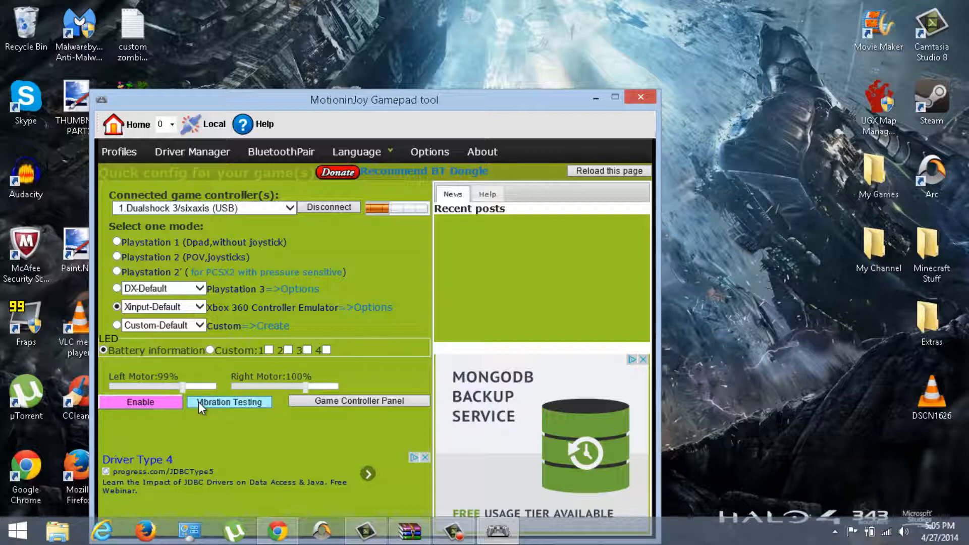
click(640, 97)
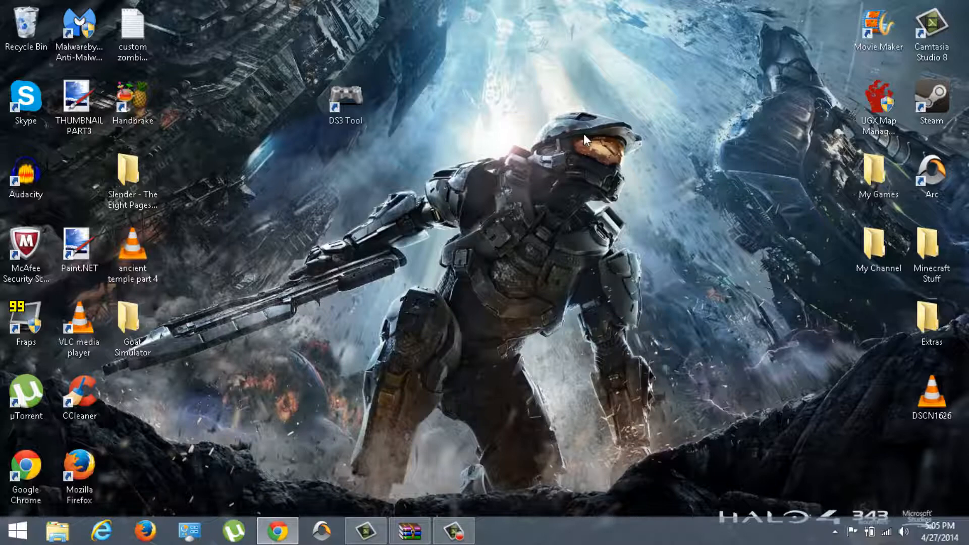
- Relaunch the DS3 Tool from its desktop shortcut
click(345, 101)
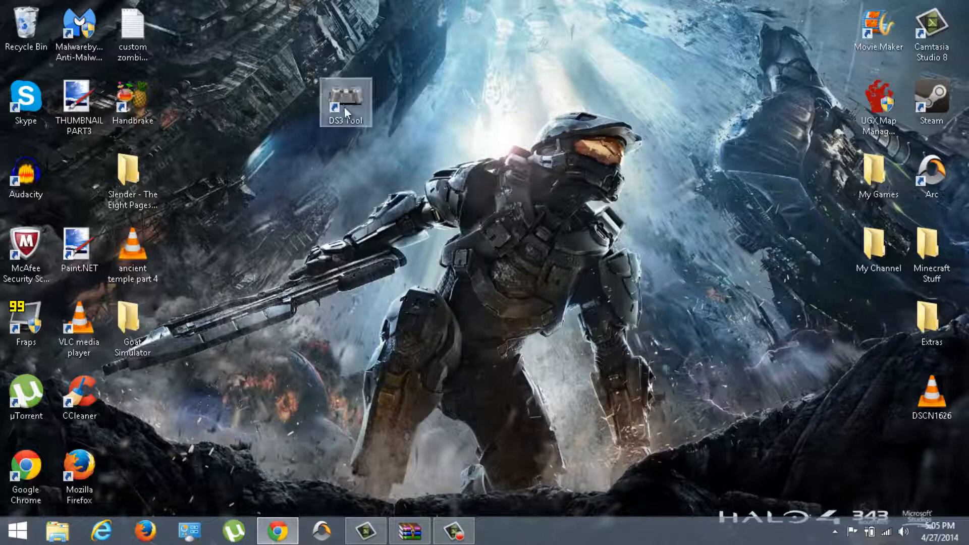
double_click(347, 102)
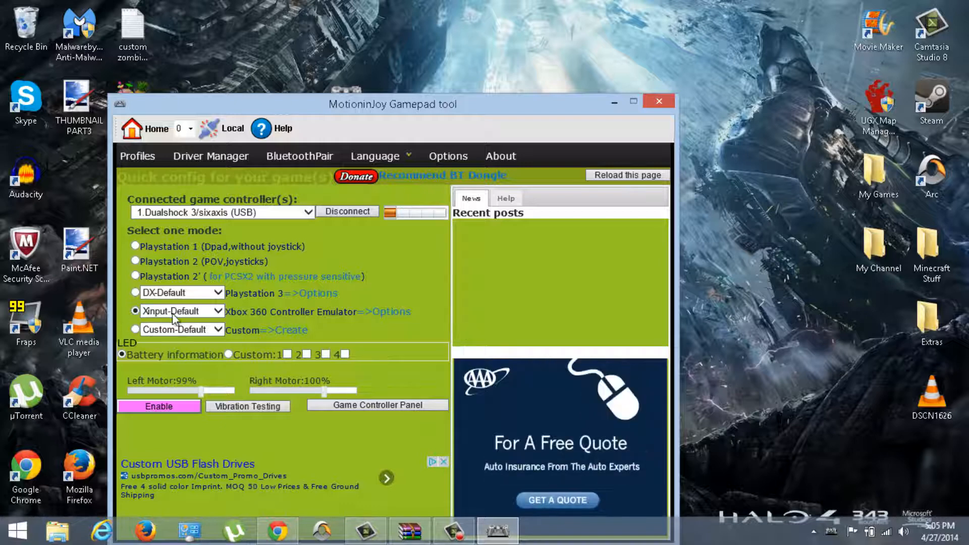
mouse_move(368, 381)
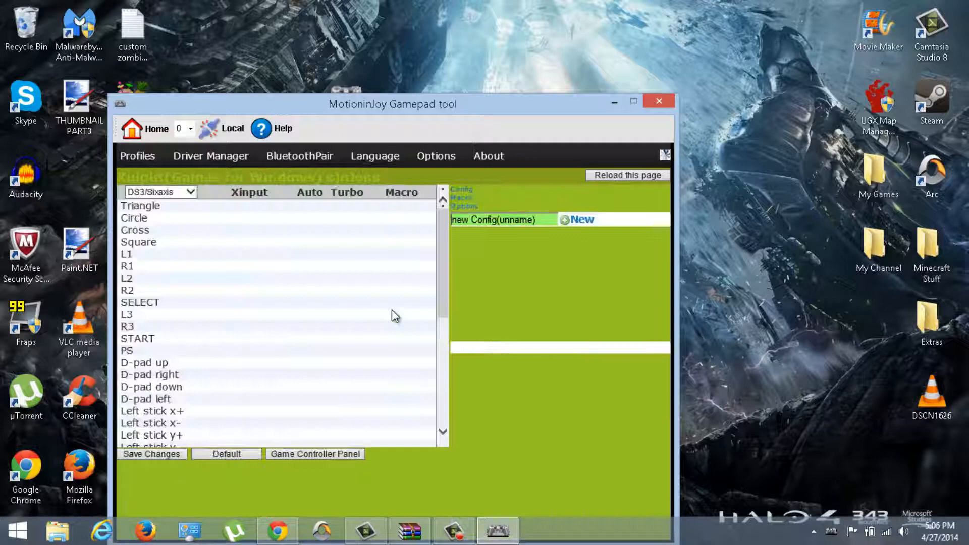
- Scroll the Xinput button mapping, leave the page without saving, and close the tool
click(587, 216)
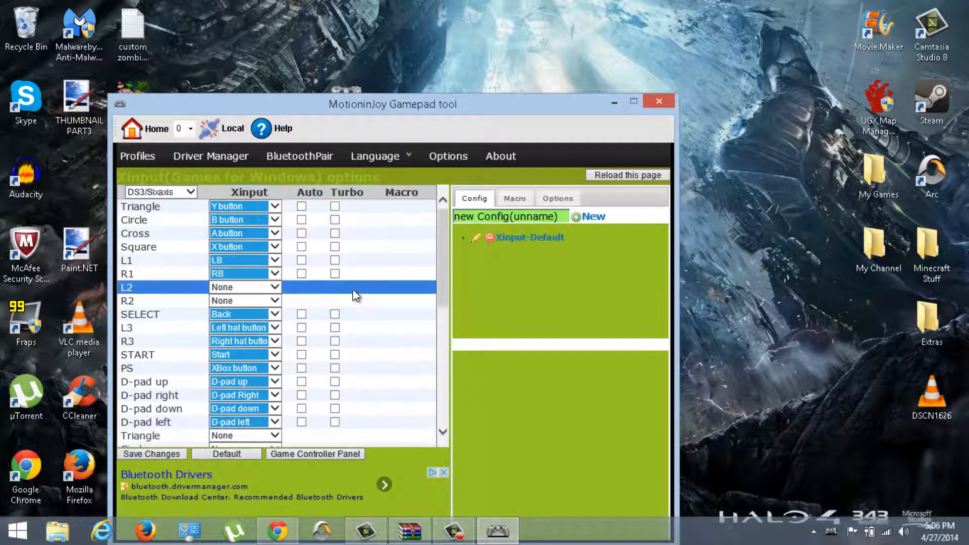
scroll(down, 3)
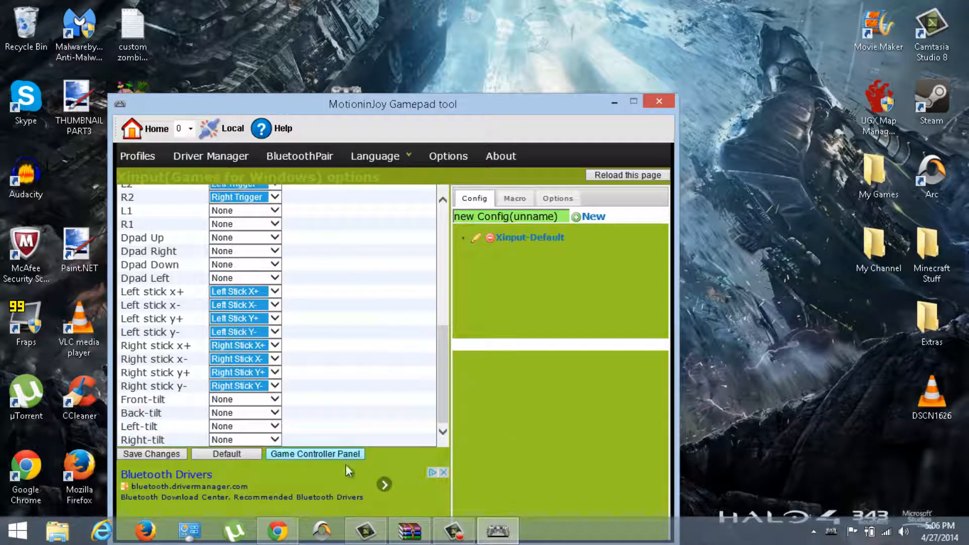
click(156, 346)
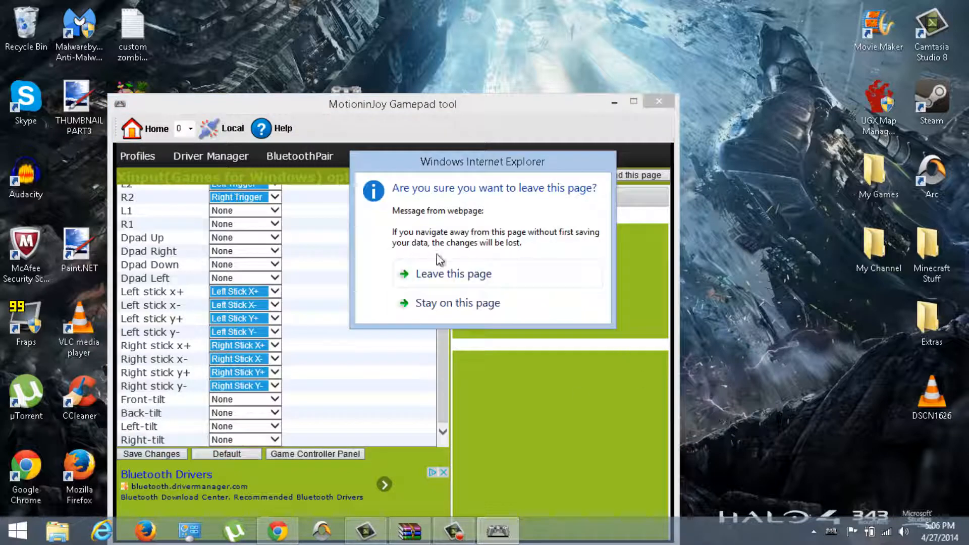
click(453, 273)
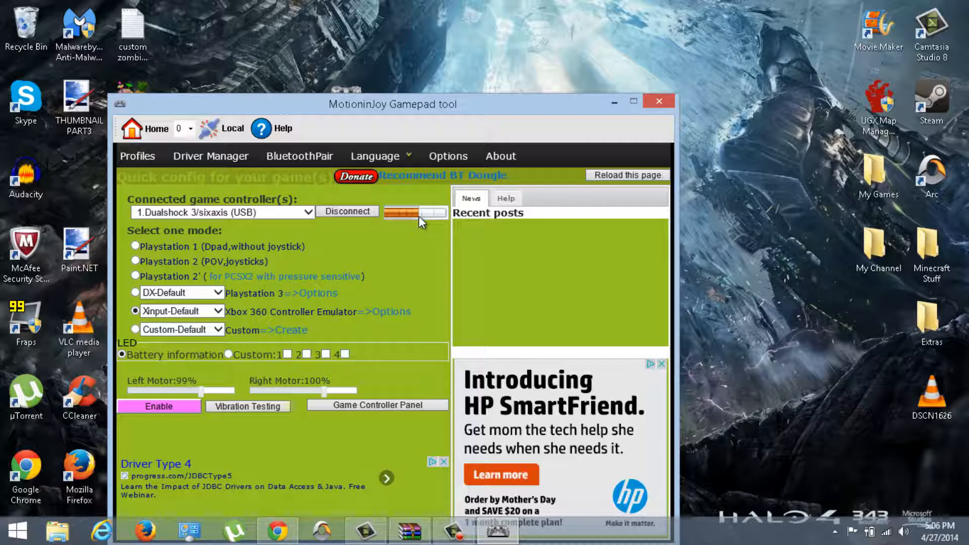
mouse_move(827, 180)
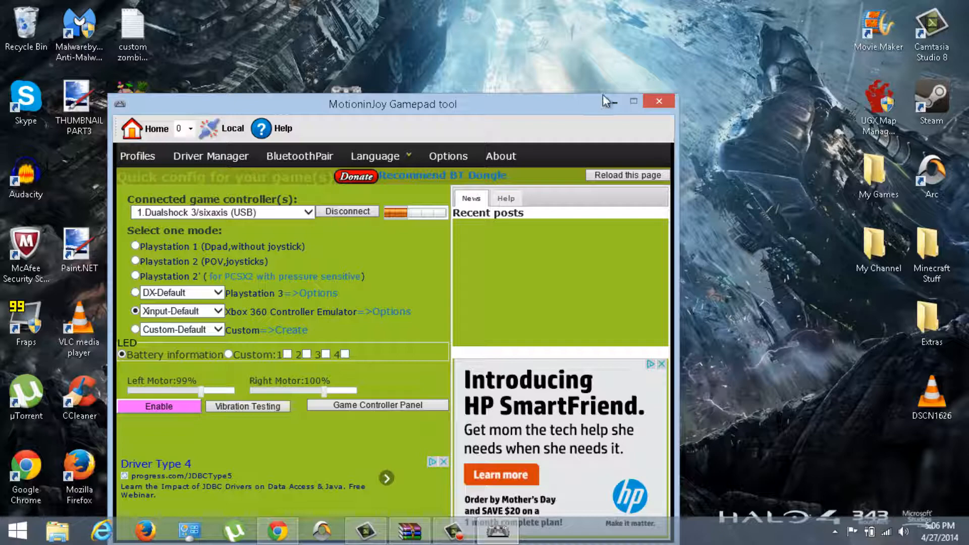
click(633, 101)
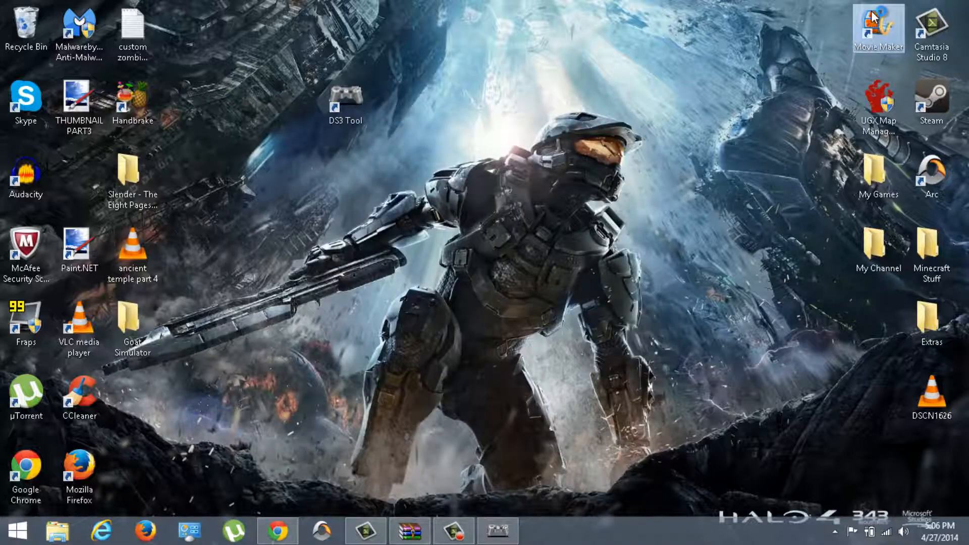
mouse_move(878, 28)
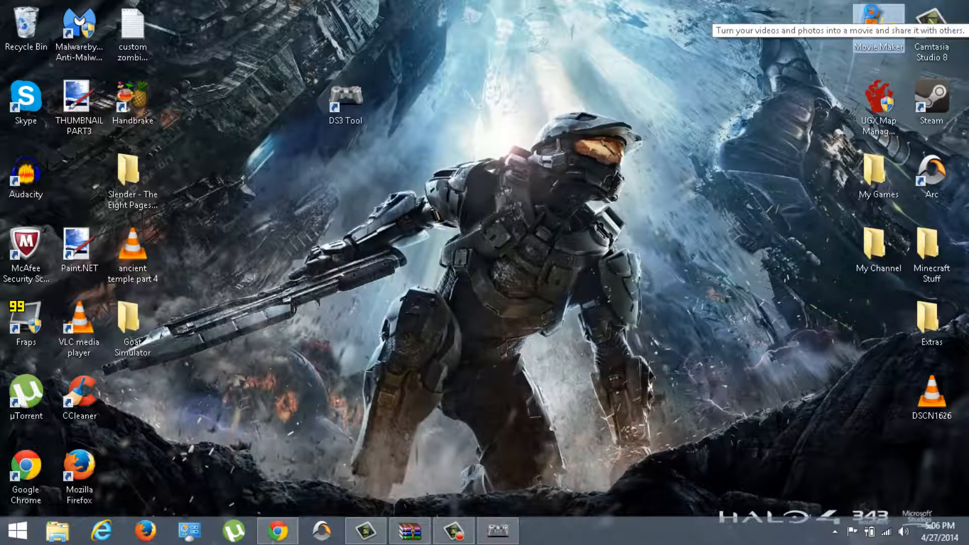
double_click(879, 19)
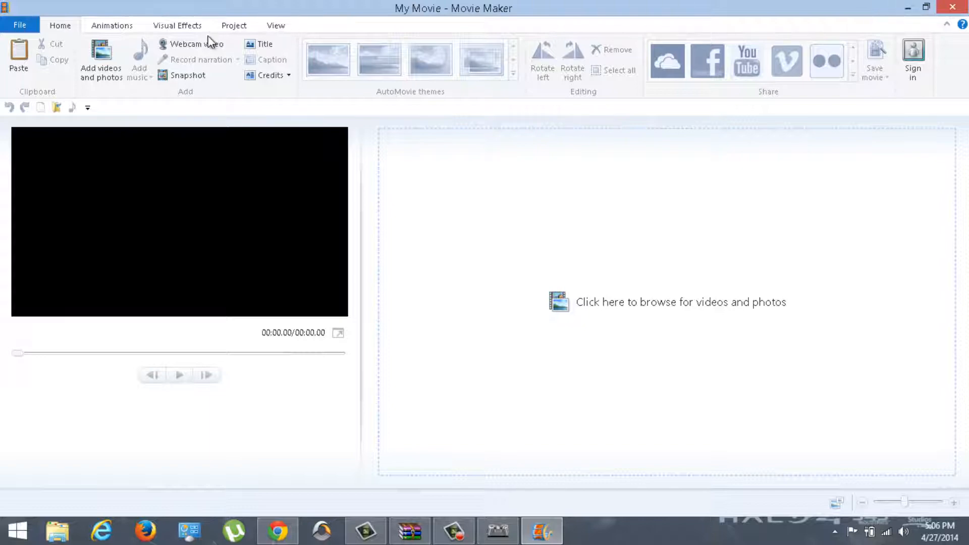
click(186, 44)
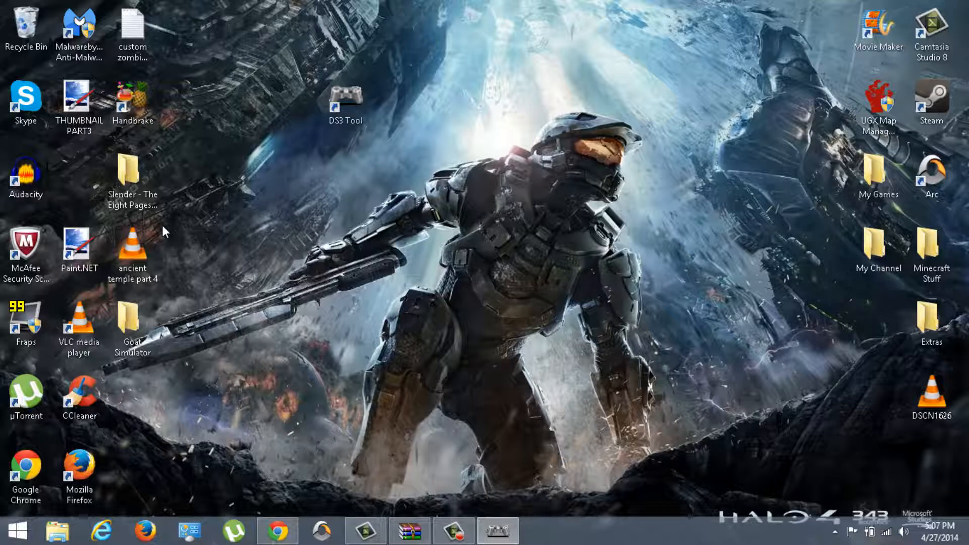
mouse_move(175, 231)
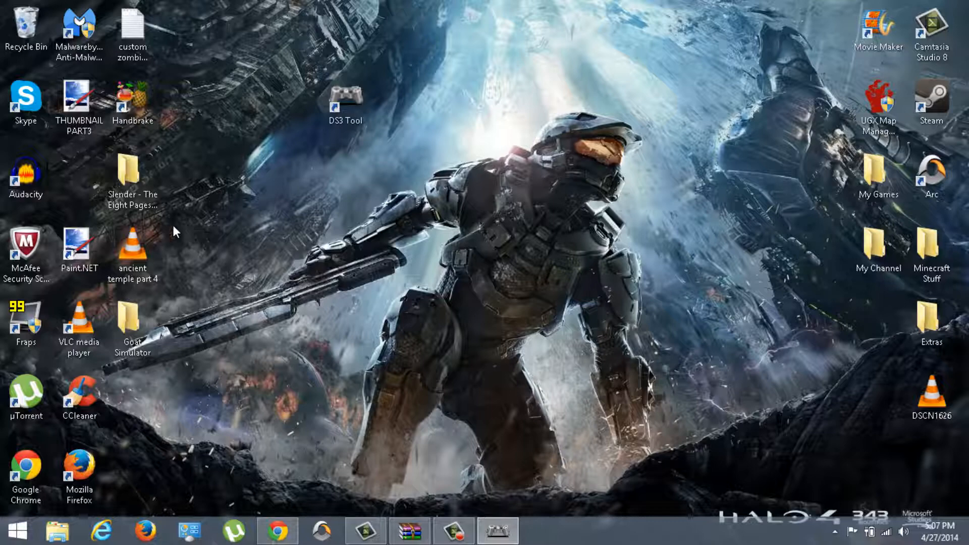
mouse_move(184, 232)
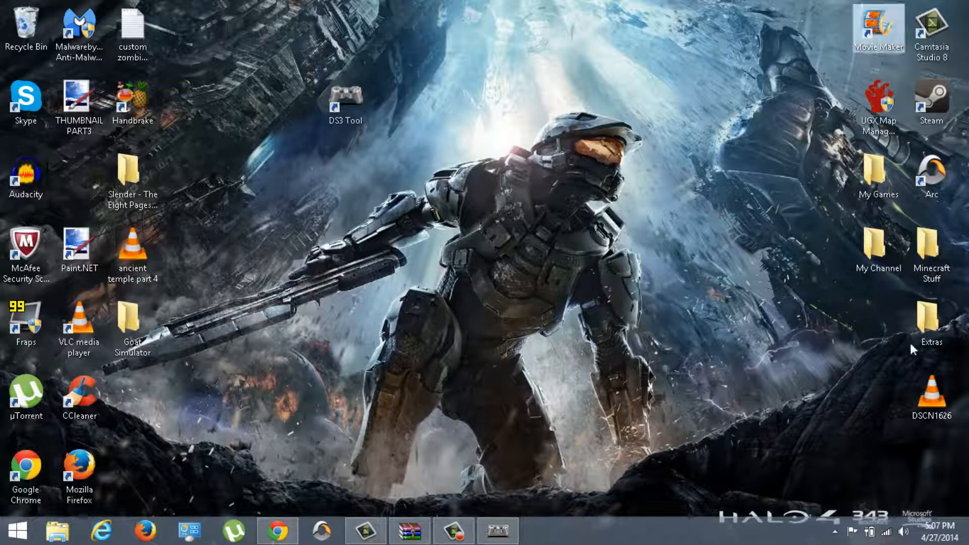
- Move PS3 Controller Settings from Extras to the desktop, close Explorer, and select it
double_click(933, 321)
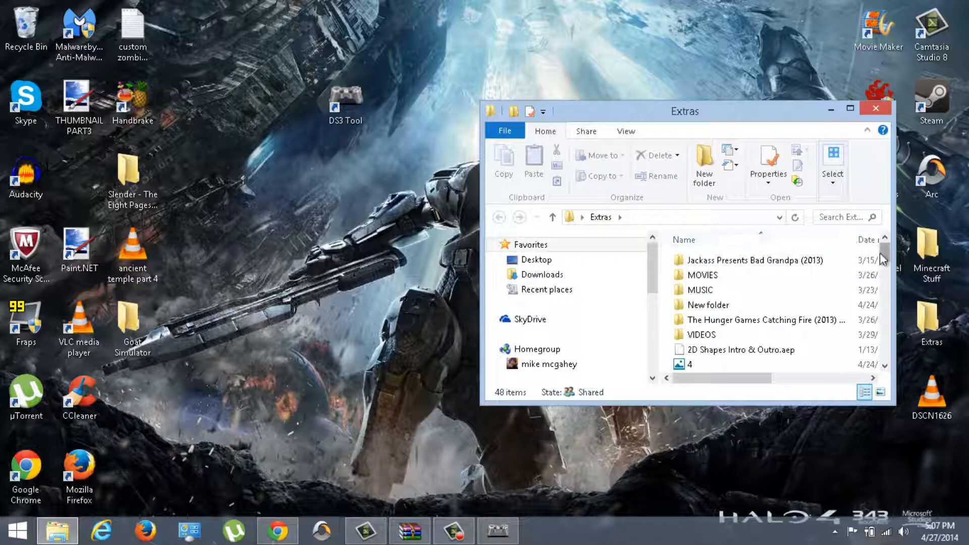
scroll(down, 3)
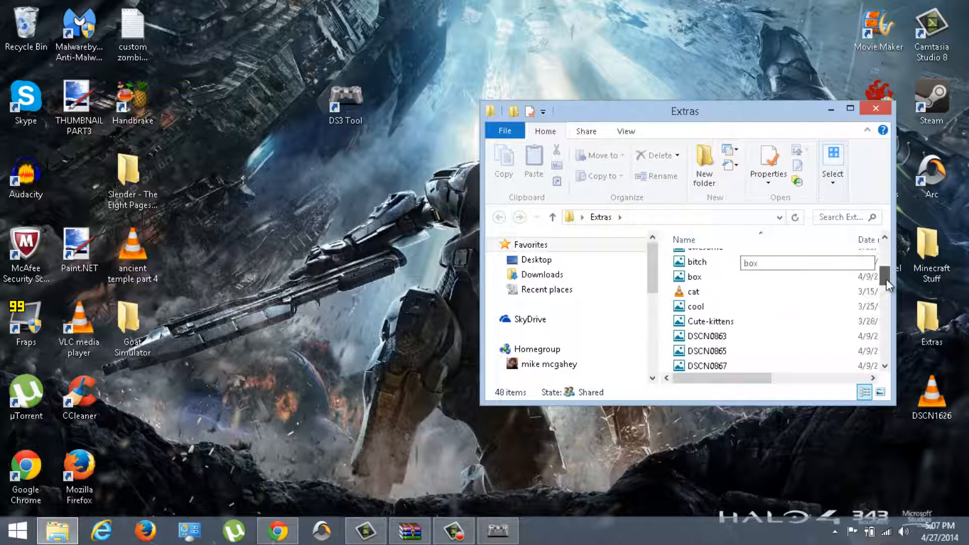
right_click(290, 264)
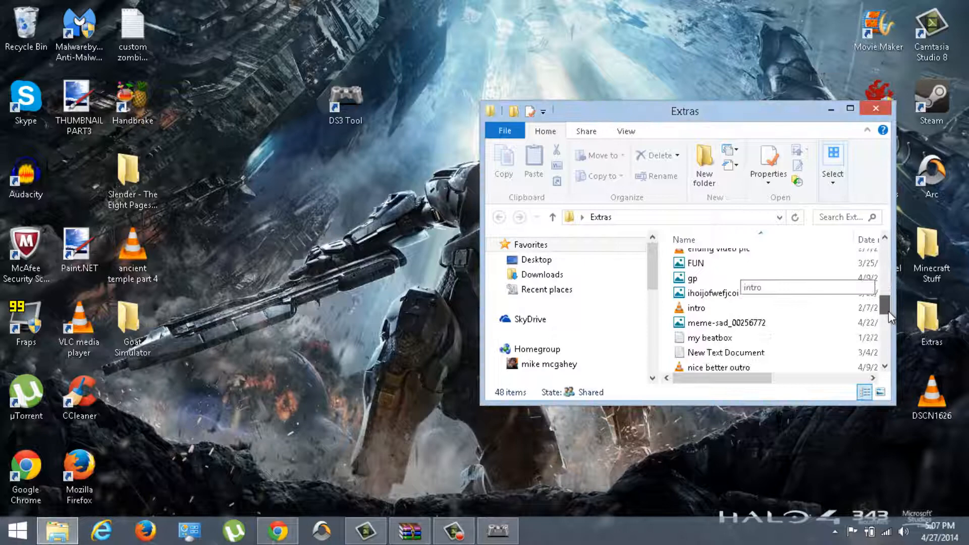
scroll(down, 3)
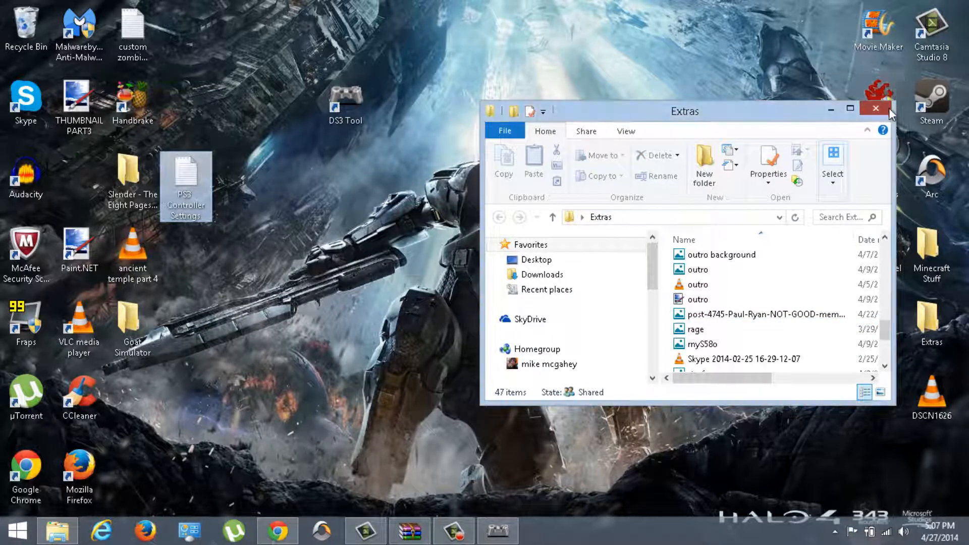
click(875, 108)
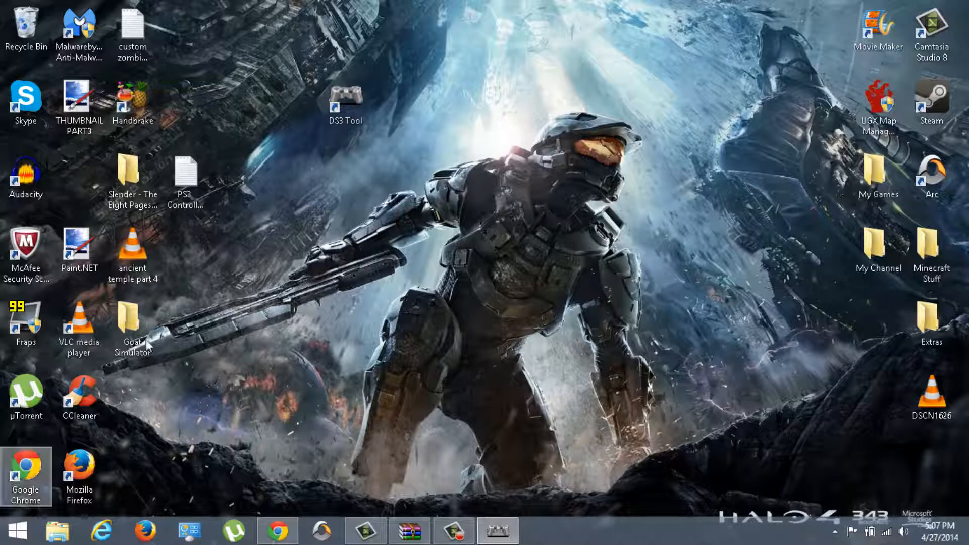
click(185, 179)
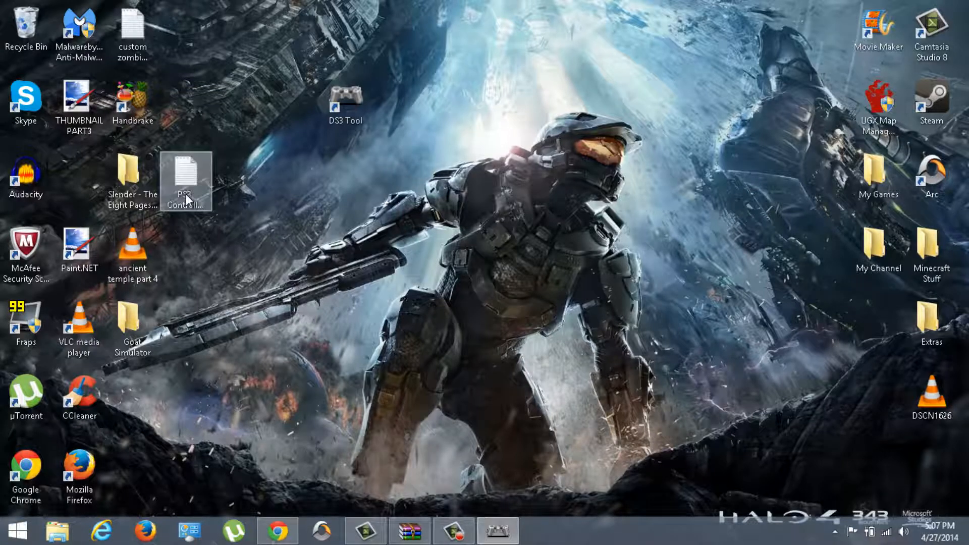
mouse_move(186, 179)
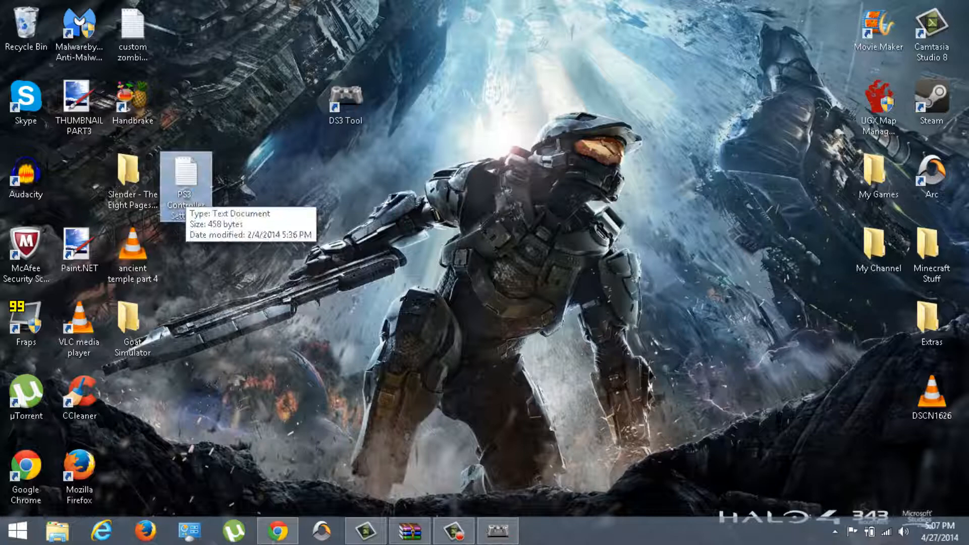
- Open the PS3 Controller Settings notes and copy the 'exec default_controller.cfg' command
double_click(186, 173)
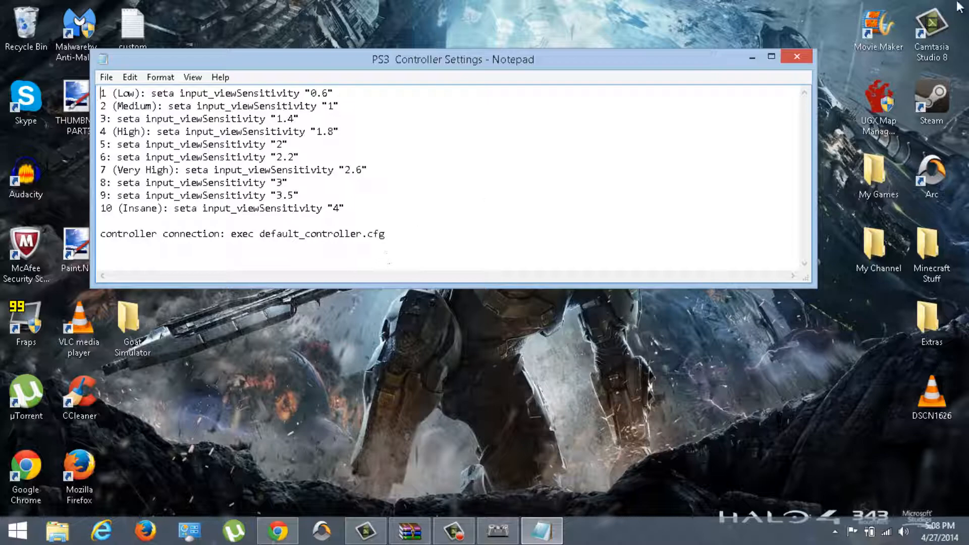
click(796, 56)
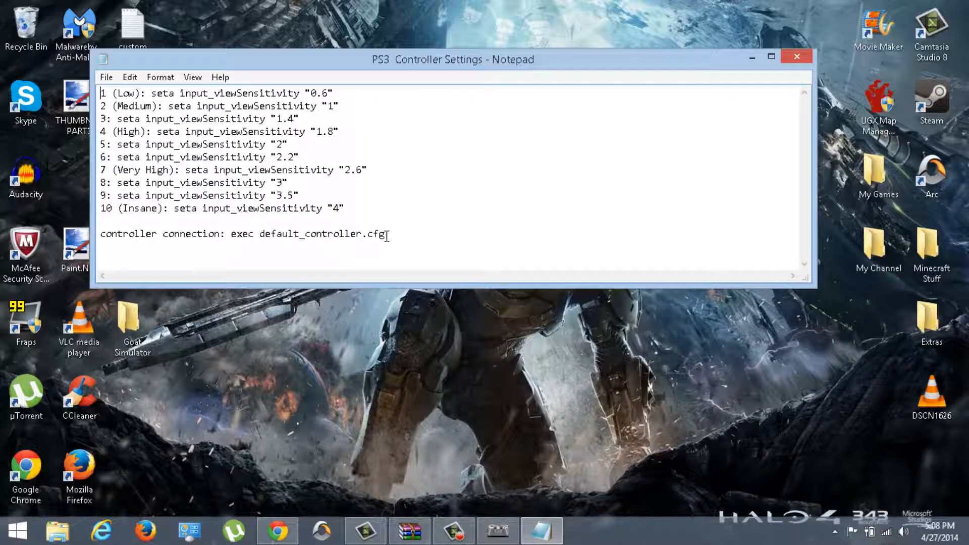
drag(232, 234, 388, 234)
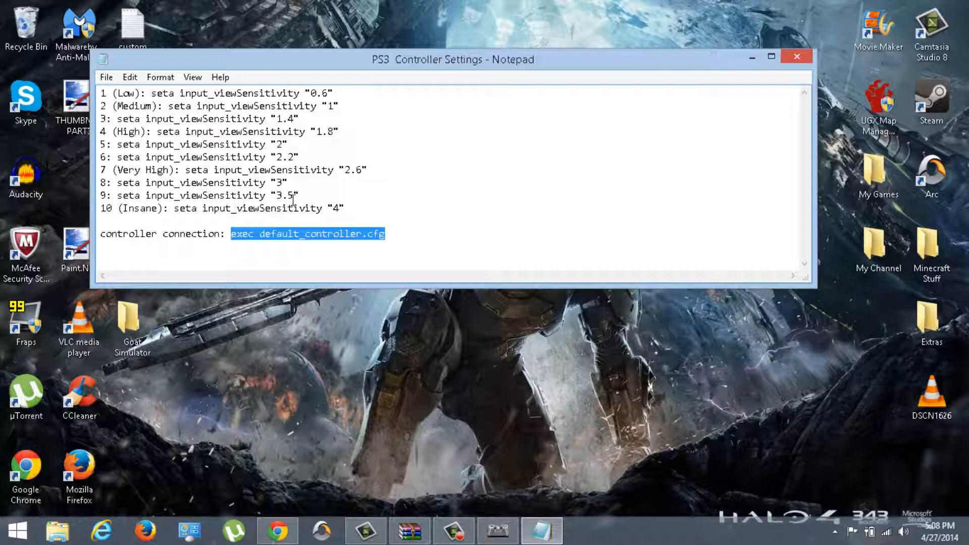
right_click(308, 234)
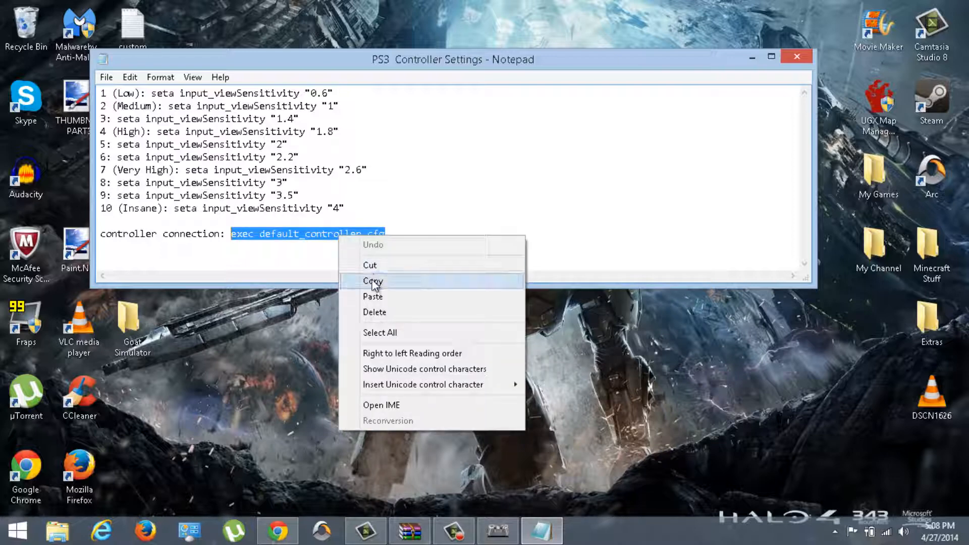
click(372, 281)
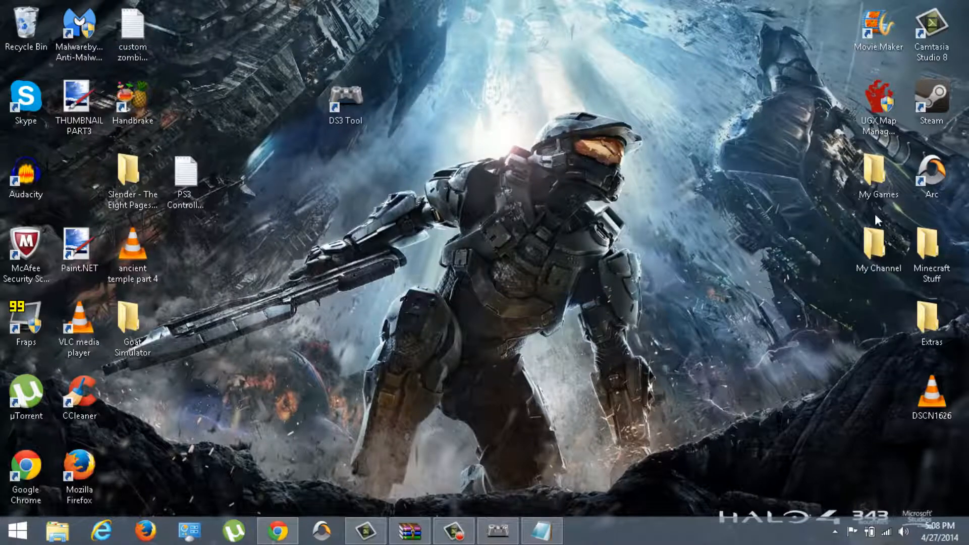
- Launch Call of Duty: World at War from the shortcut inside the My Games folder
click(878, 179)
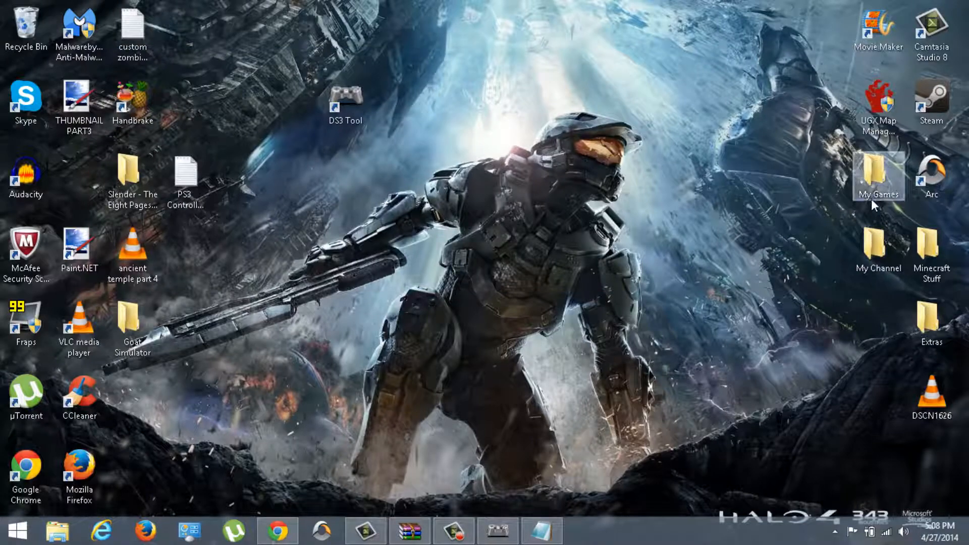
double_click(878, 176)
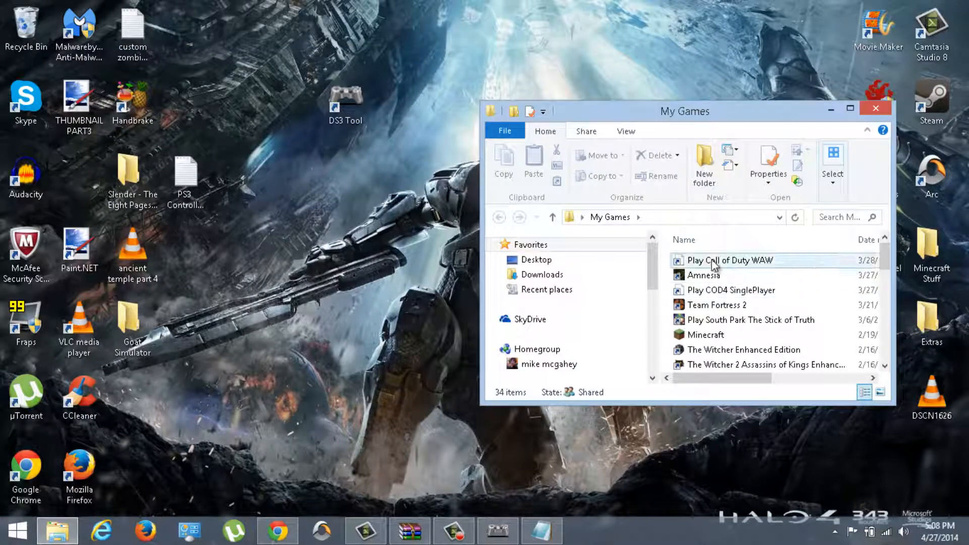
click(729, 260)
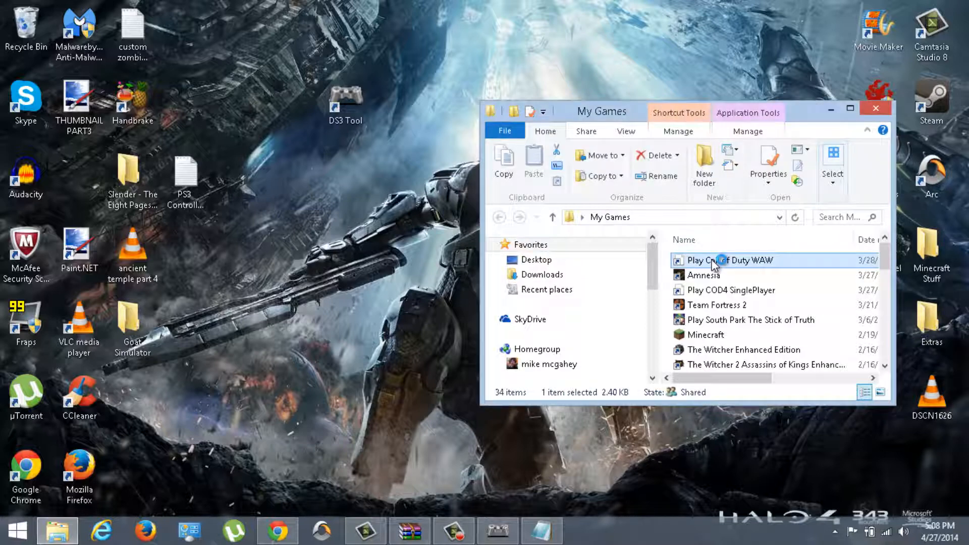
double_click(729, 261)
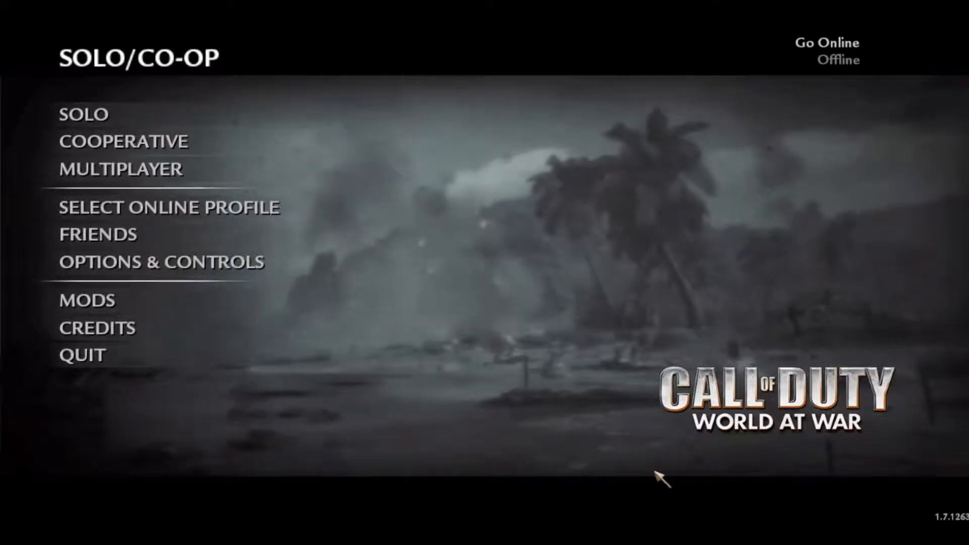
mouse_move(124, 262)
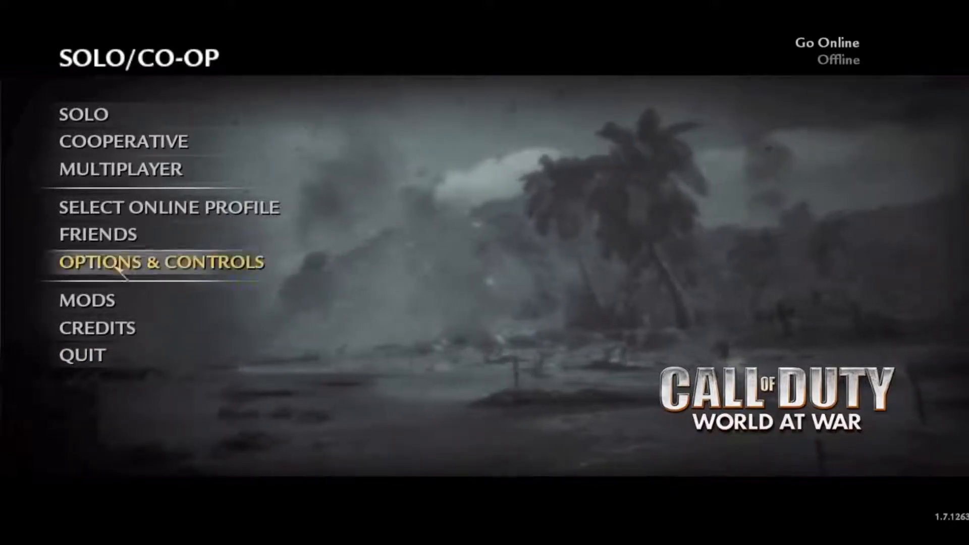
- Lower the Master Volume in the game's Sound options
click(160, 261)
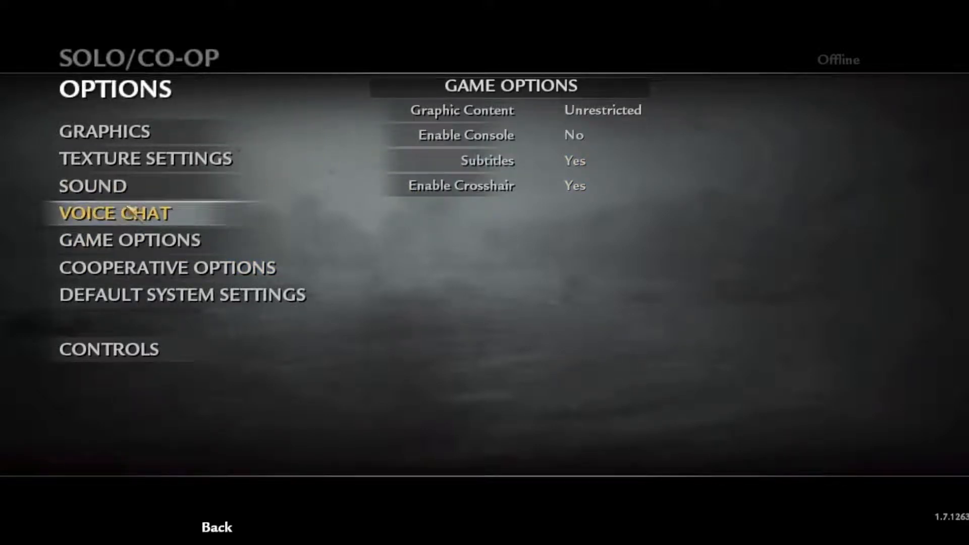
click(92, 186)
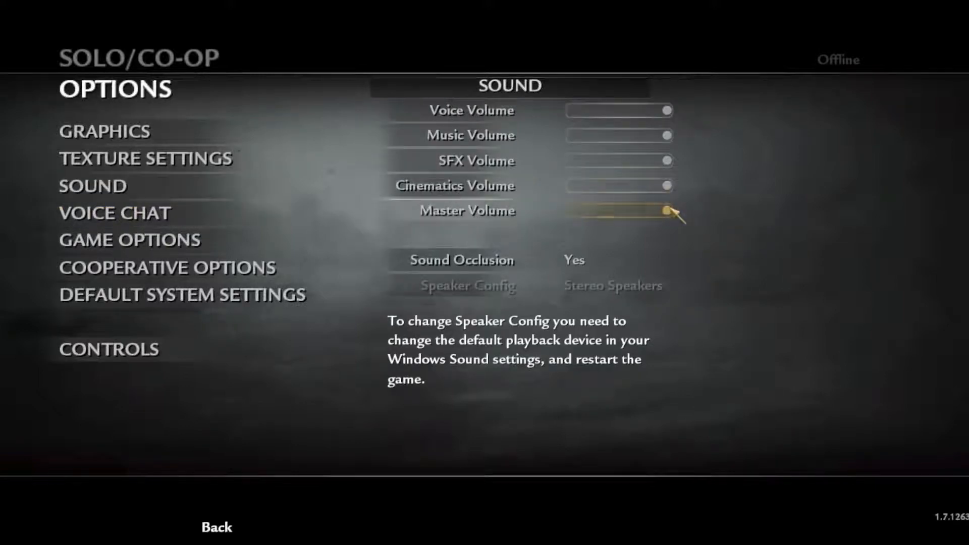
drag(665, 211, 627, 211)
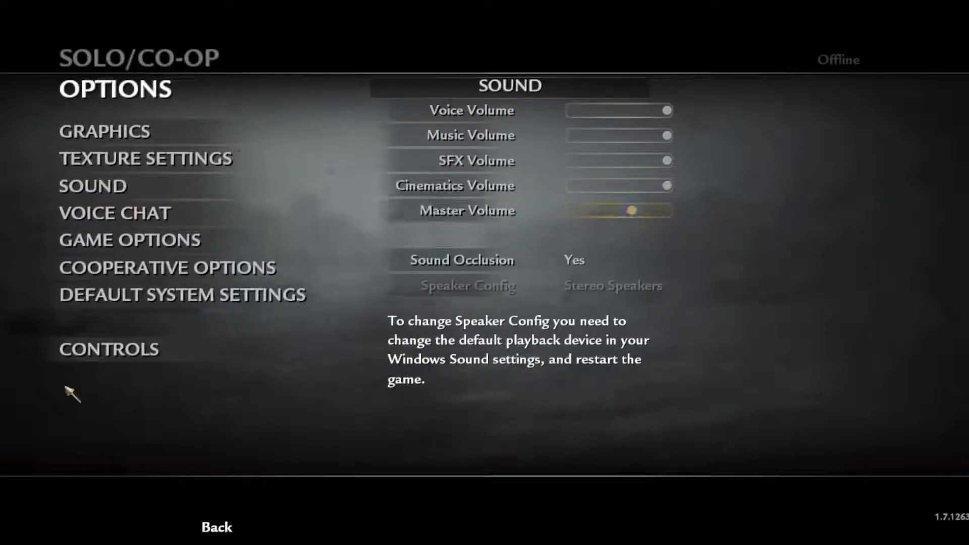
key(Up)
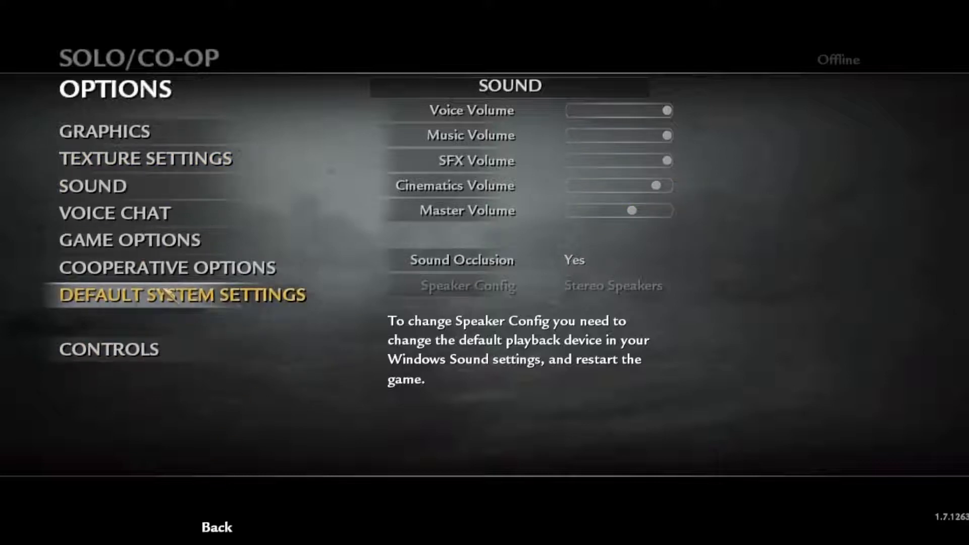
- Set Enable Console to Yes in Game Options and back out of the options
click(129, 239)
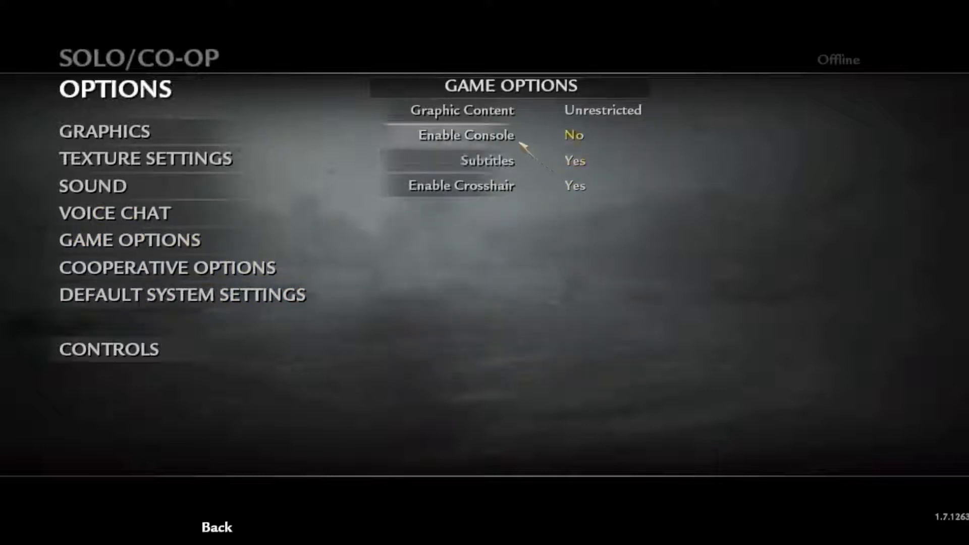
click(573, 135)
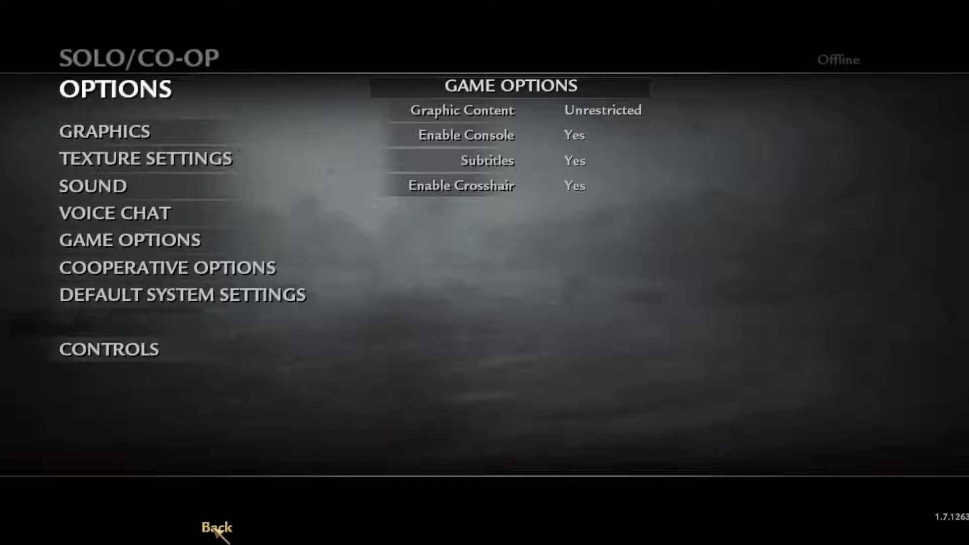
click(216, 529)
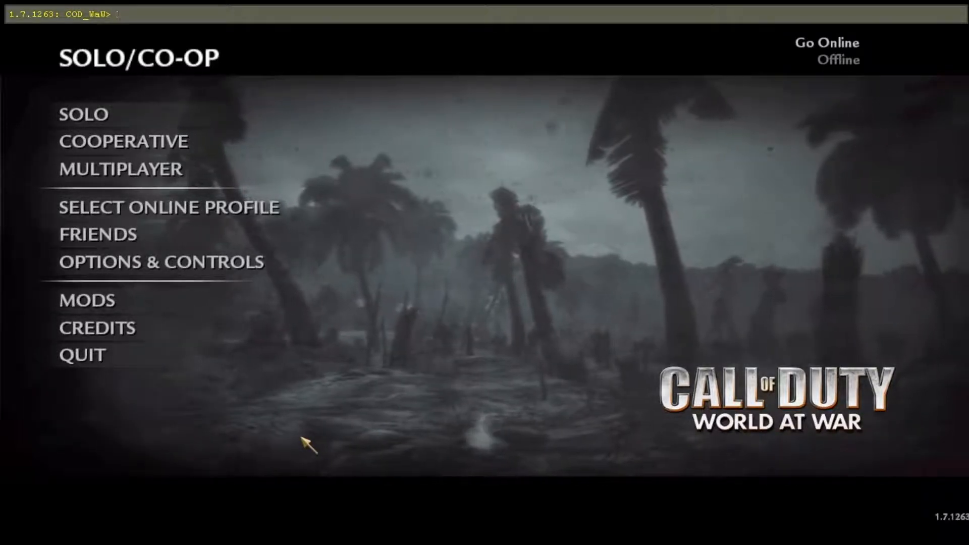
- Enter 'exec default_controller.cfg' in the game console to load the controller config
text(exec default_controller.cfg)
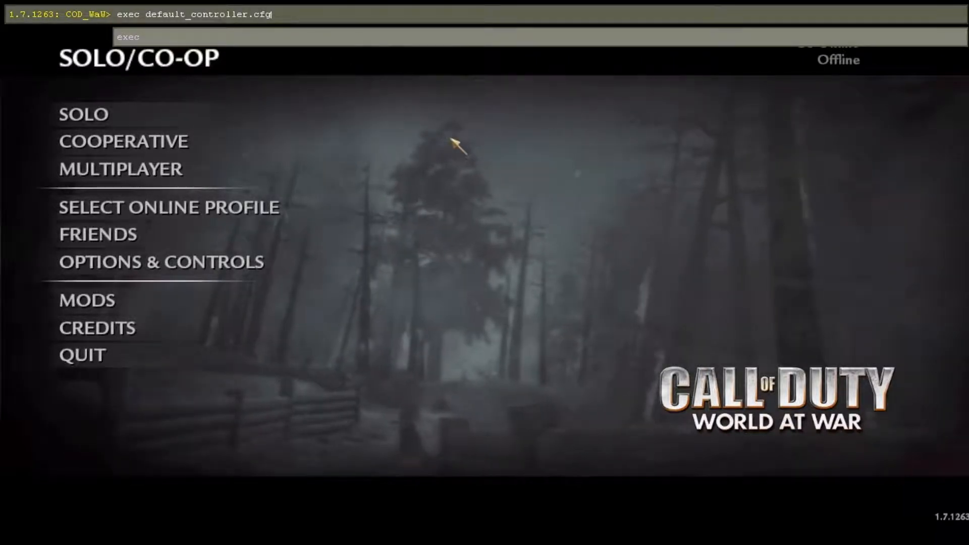
key(enter)
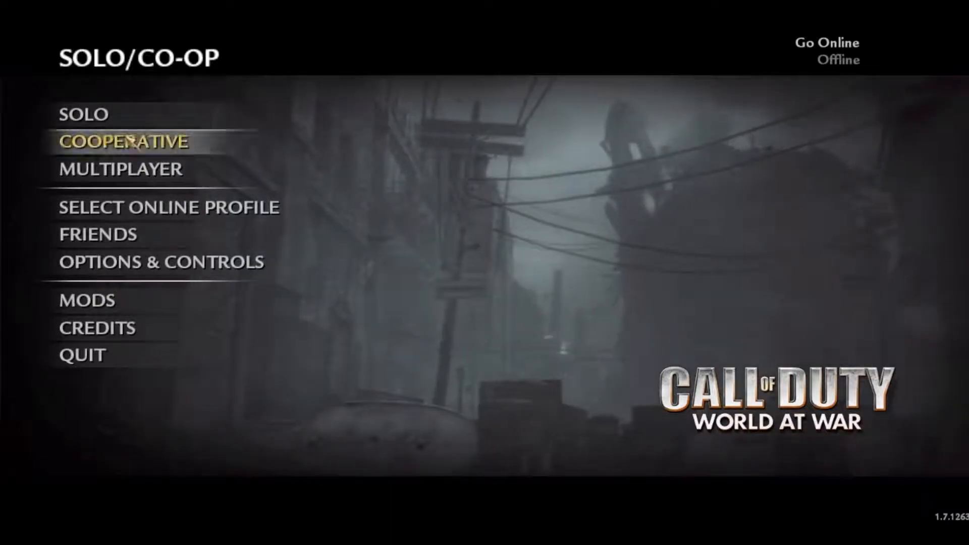
- Start the Nacht der Untoten map via Solo, Mission Select and Nazi Zombies
click(85, 116)
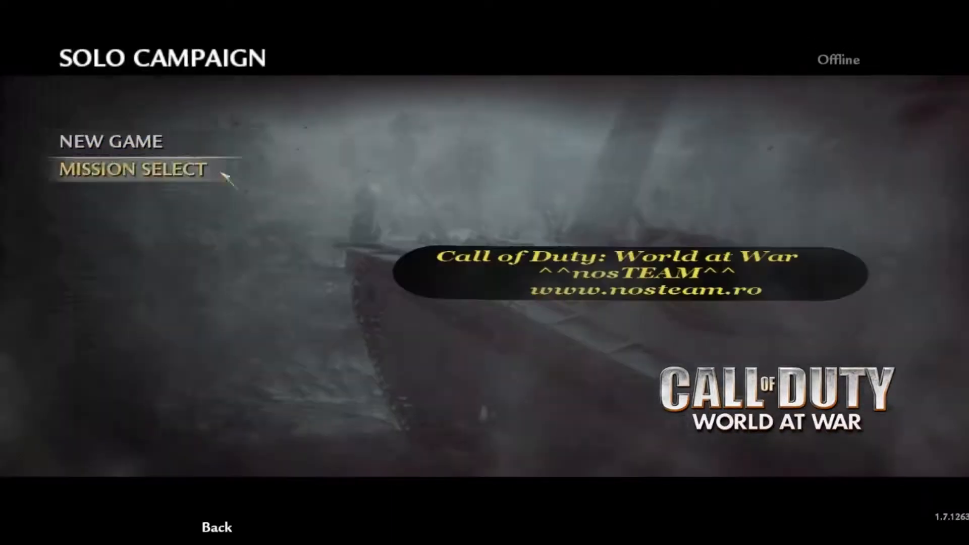
click(130, 170)
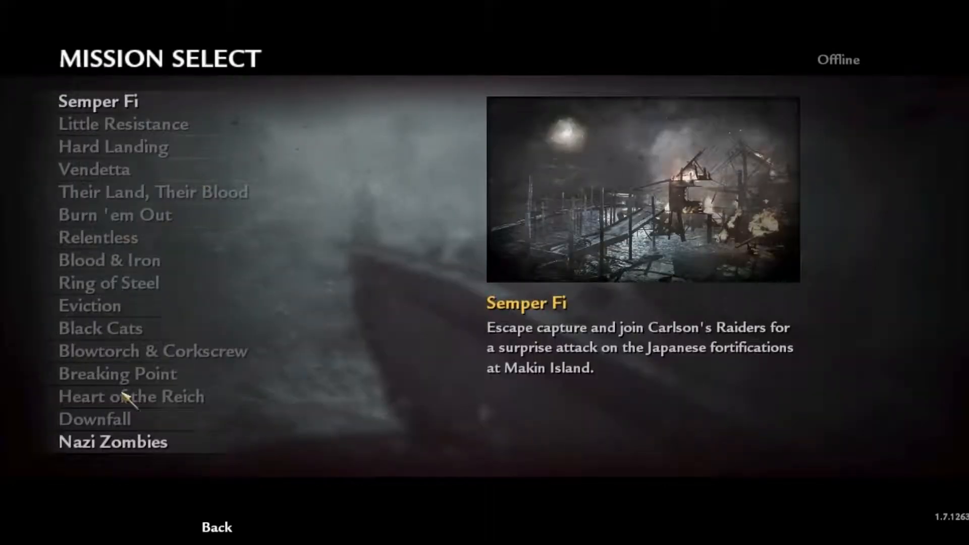
click(112, 441)
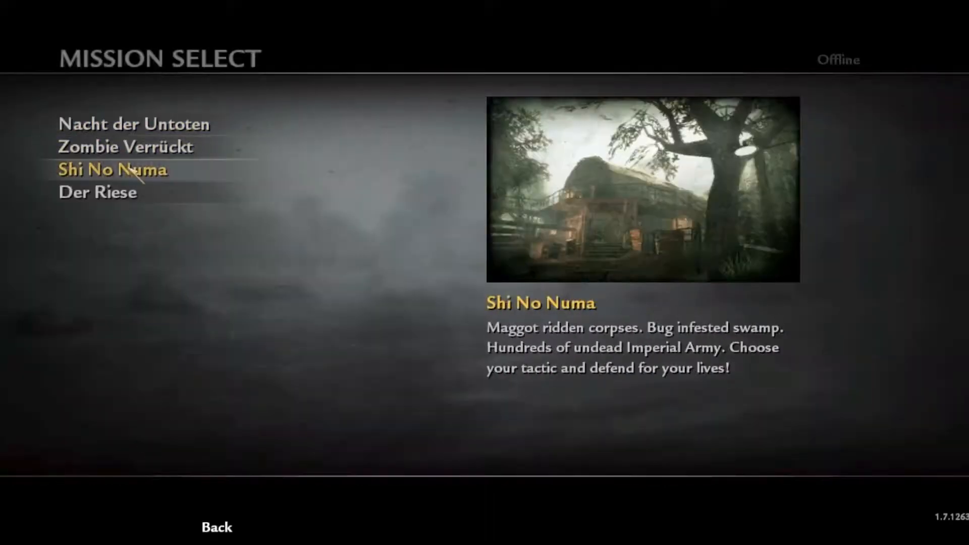
click(133, 124)
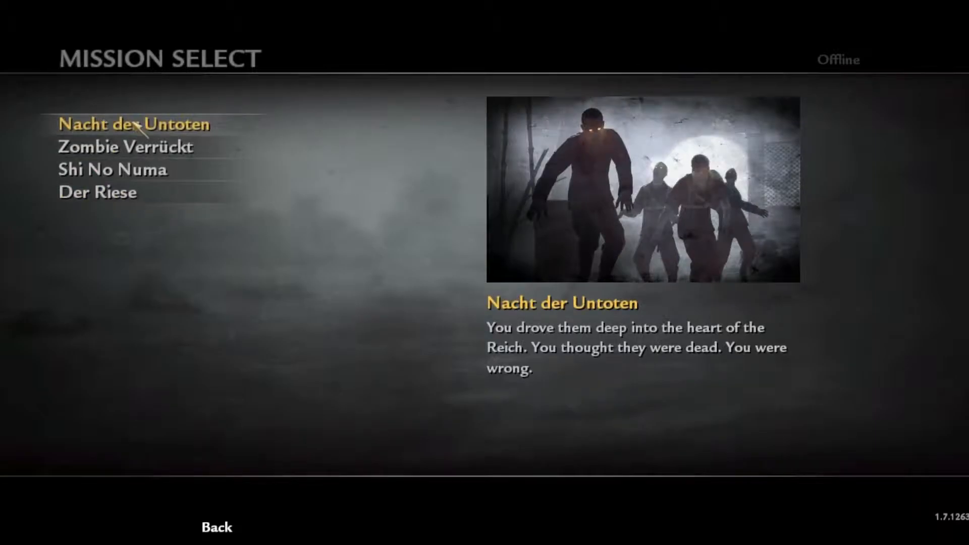
click(135, 124)
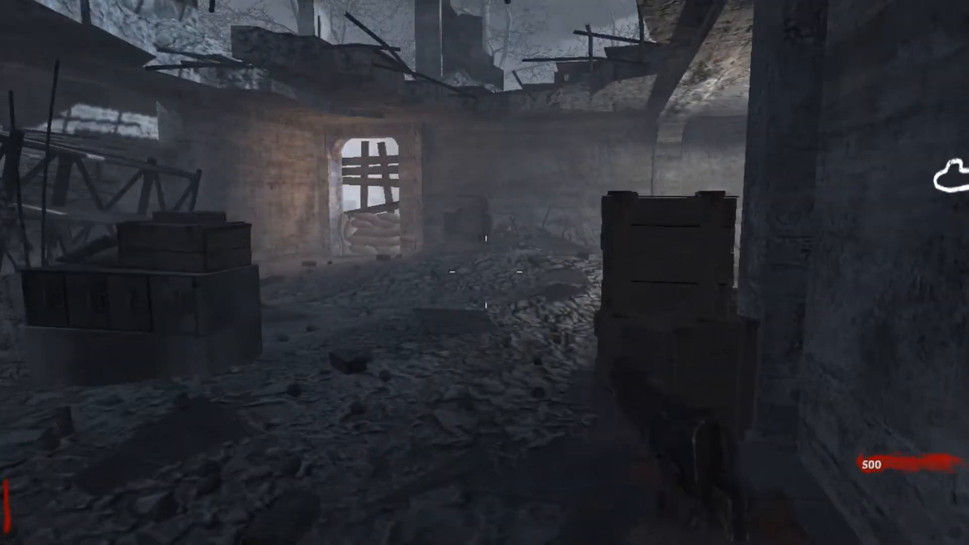
mouse_move(484, 273)
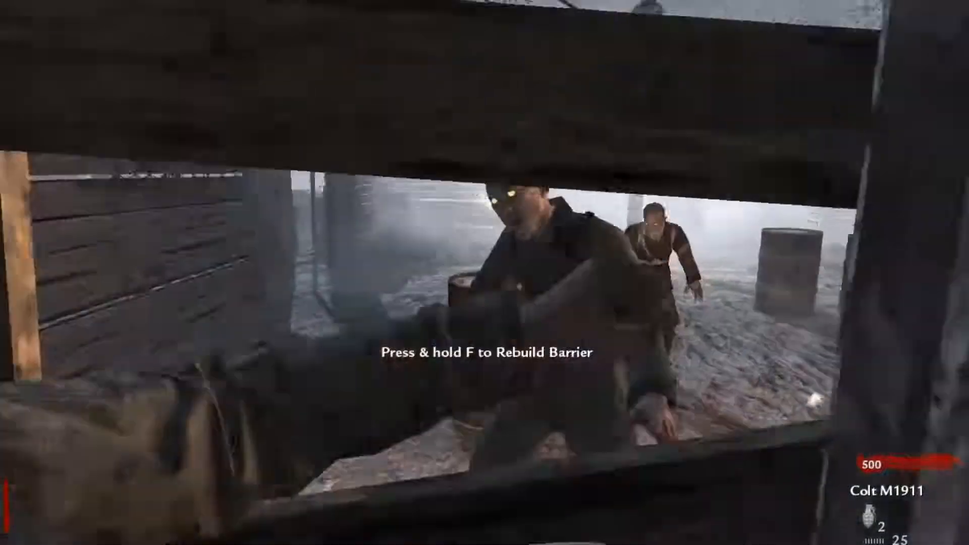
- Rebuild a broken window barricade, raising points from 500 to 630
key(f)
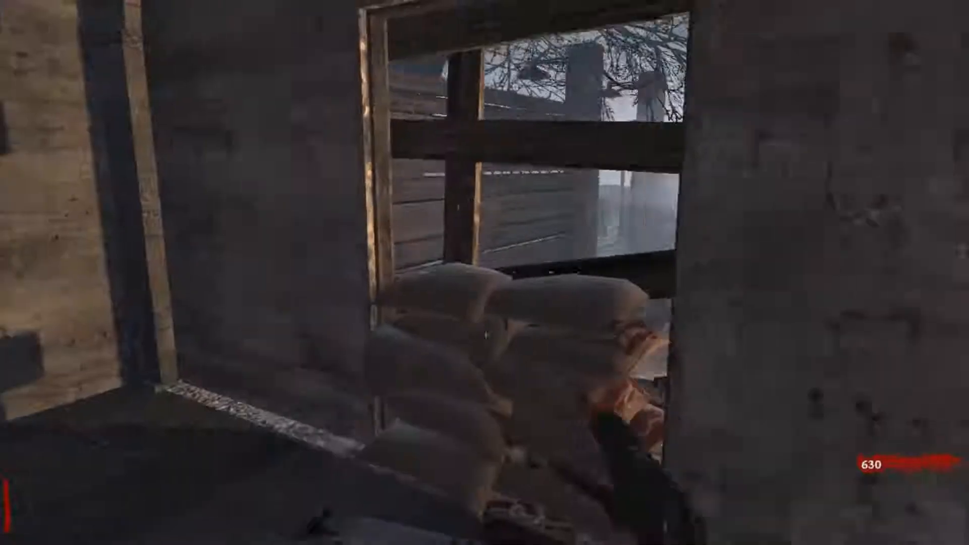